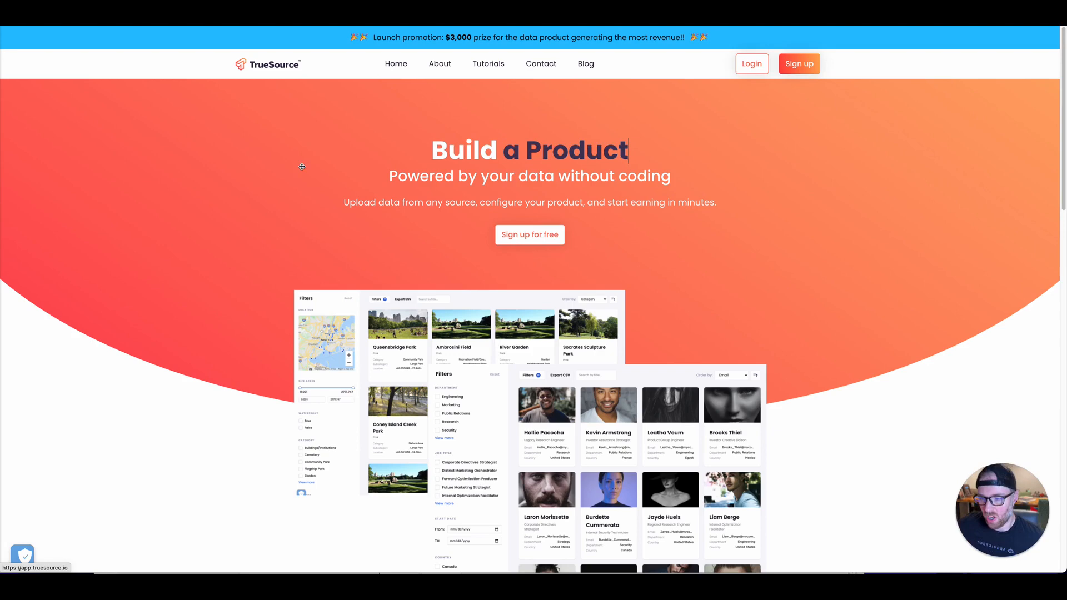
mouse_move(425, 176)
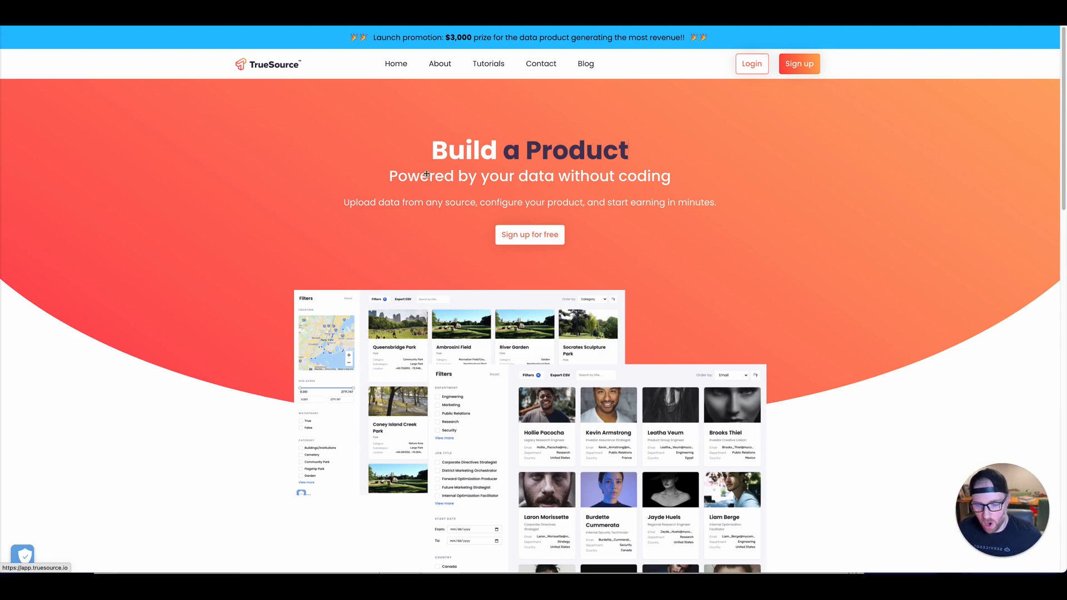
Log in to TrueSource using 'Sign in with Google' and your Google account.
scroll("down", 3)
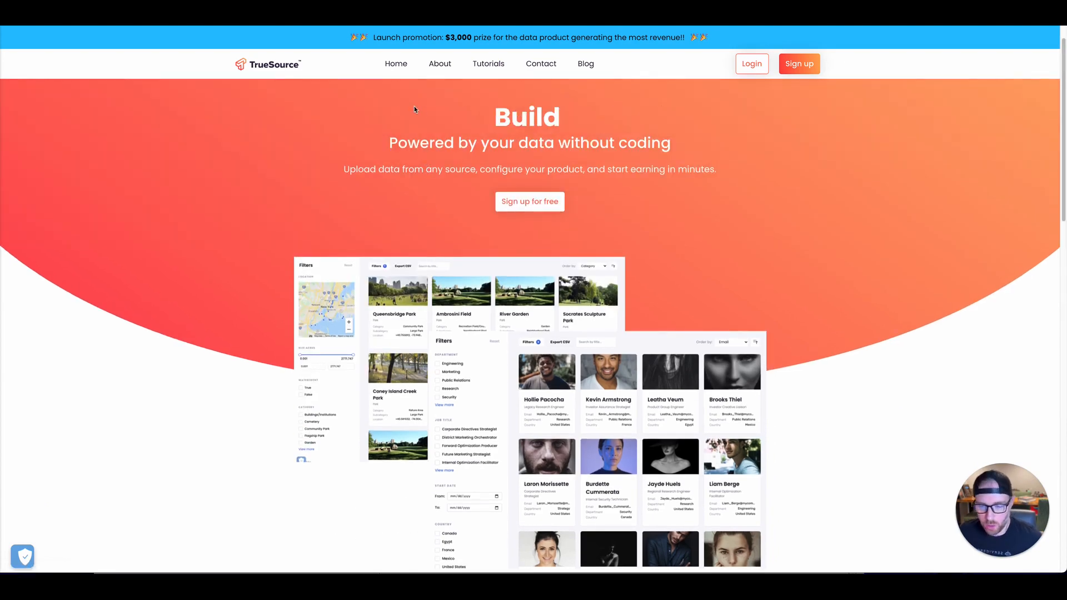
scroll("down", 3)
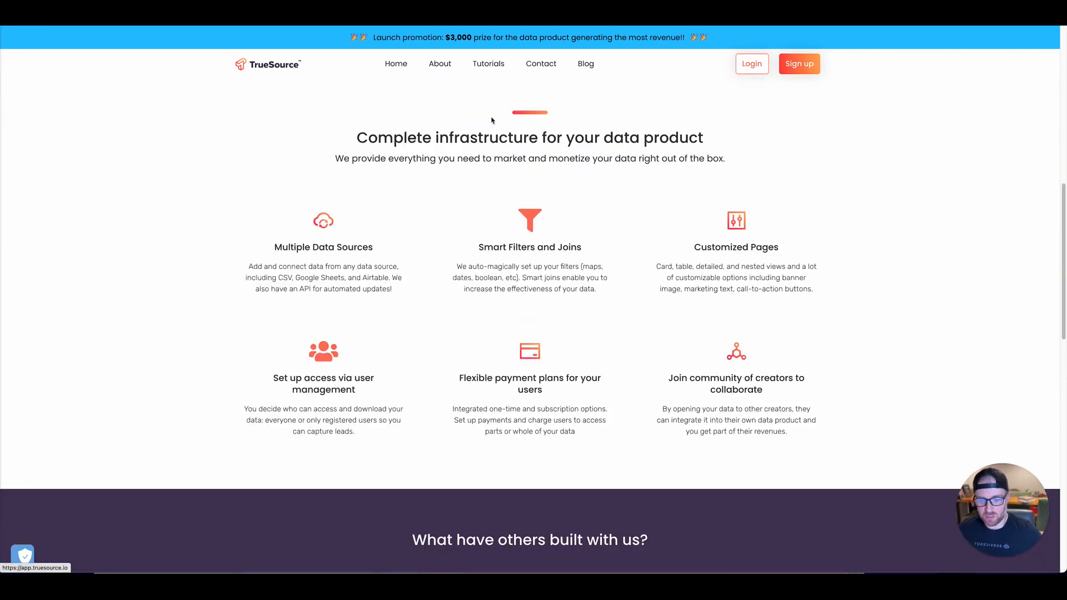
scroll("down", 3)
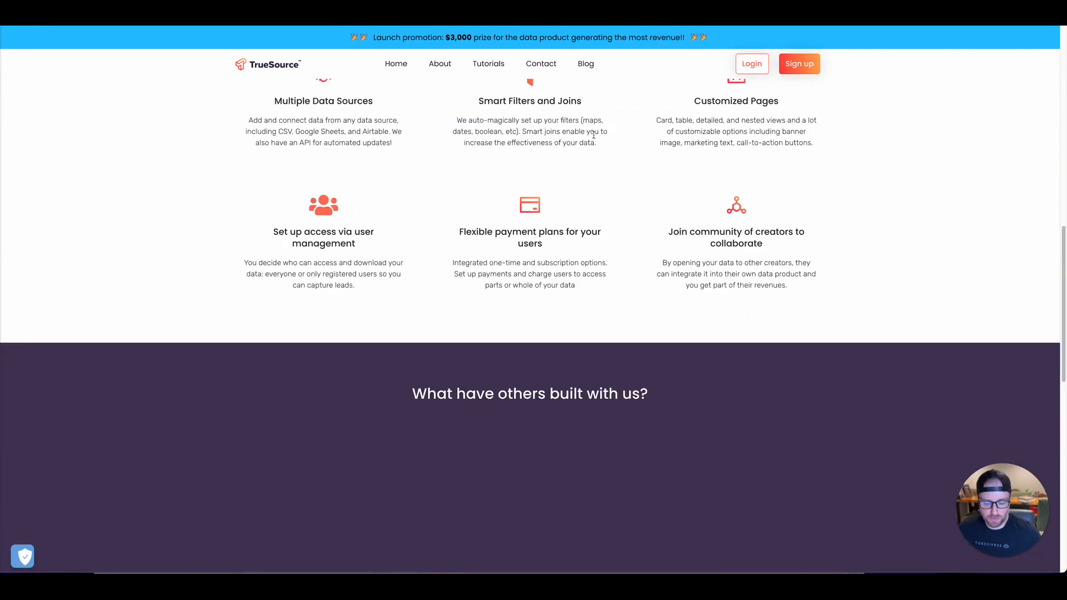
scroll("down", 3)
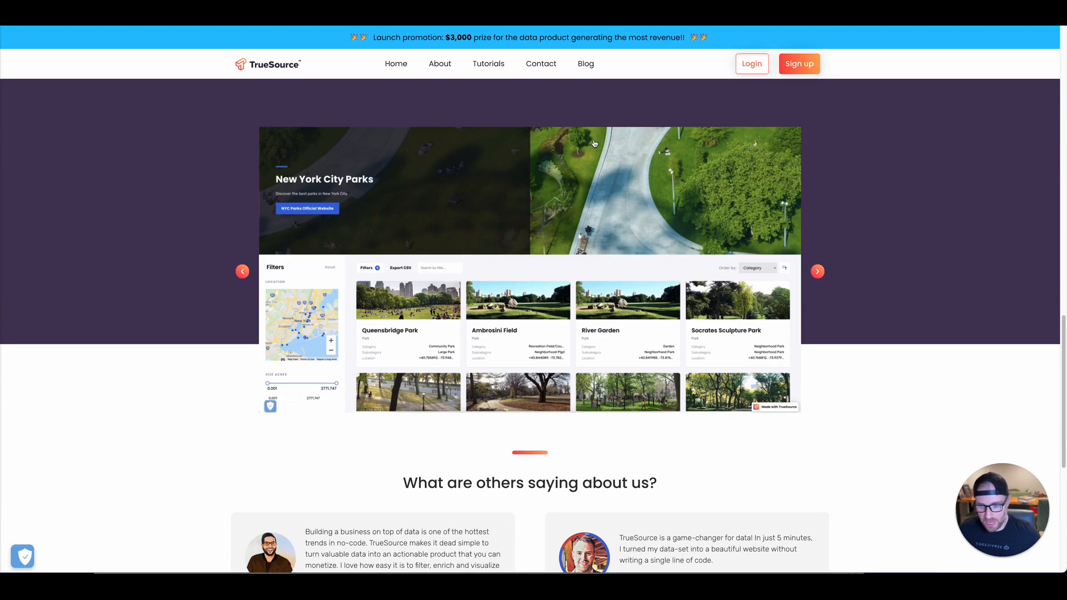
mouse_move(751, 63)
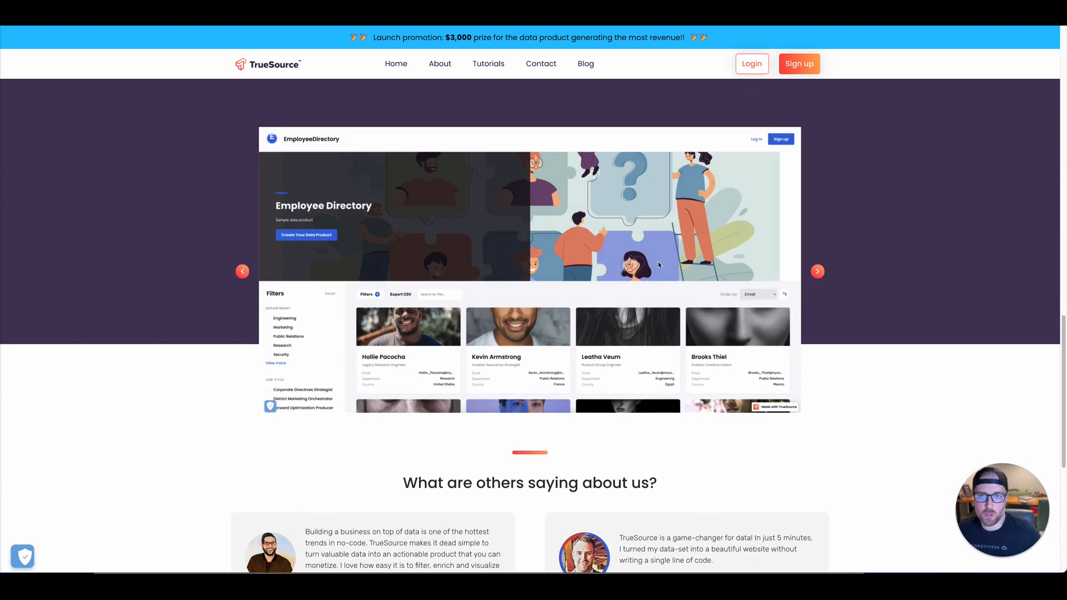
mouse_move(753, 60)
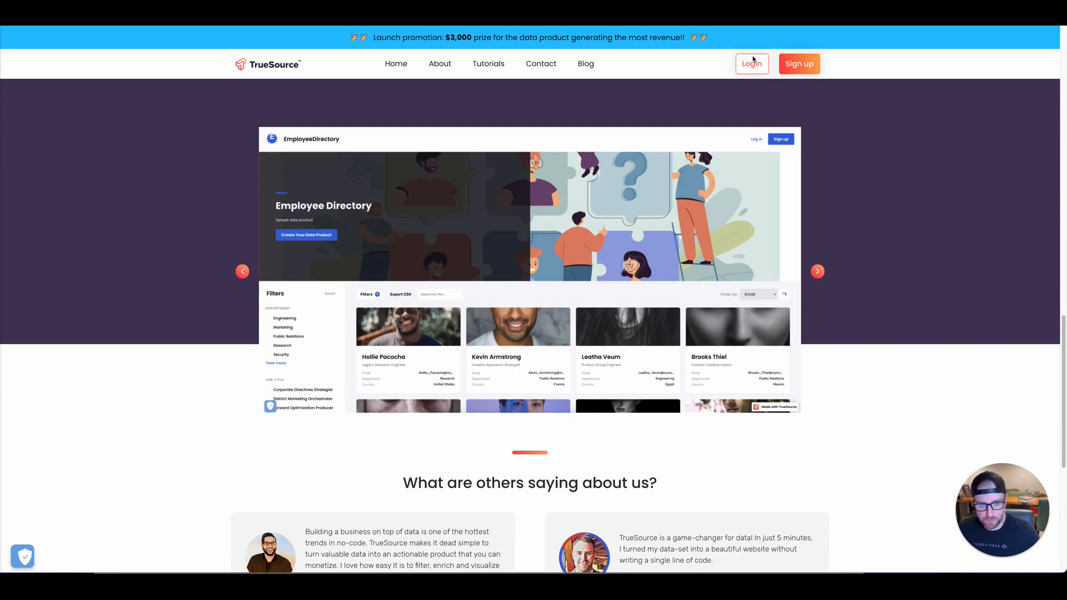
left_click(752, 64)
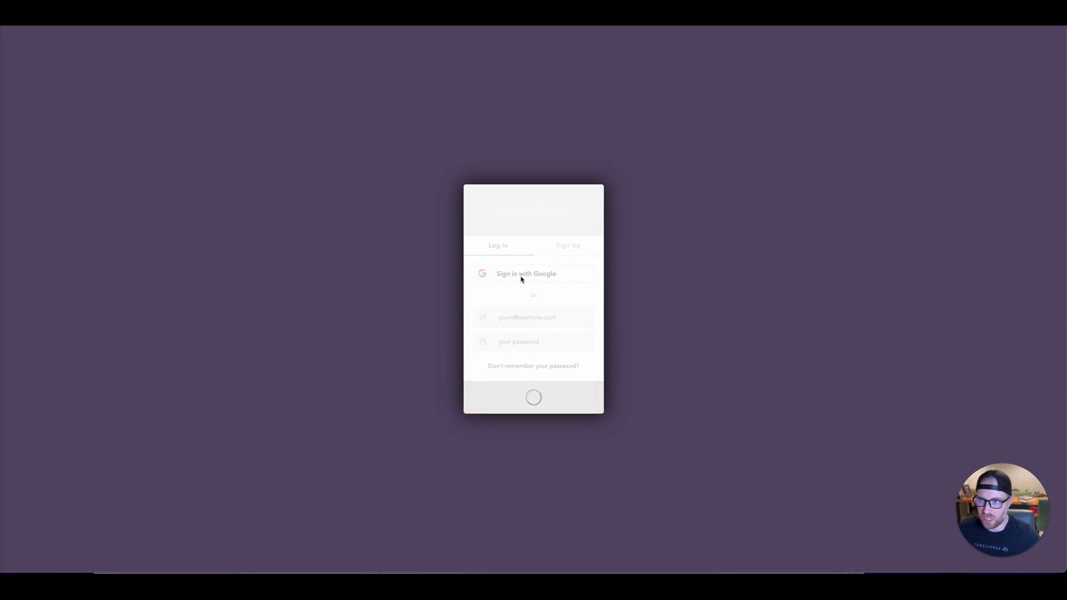
left_click(525, 273)
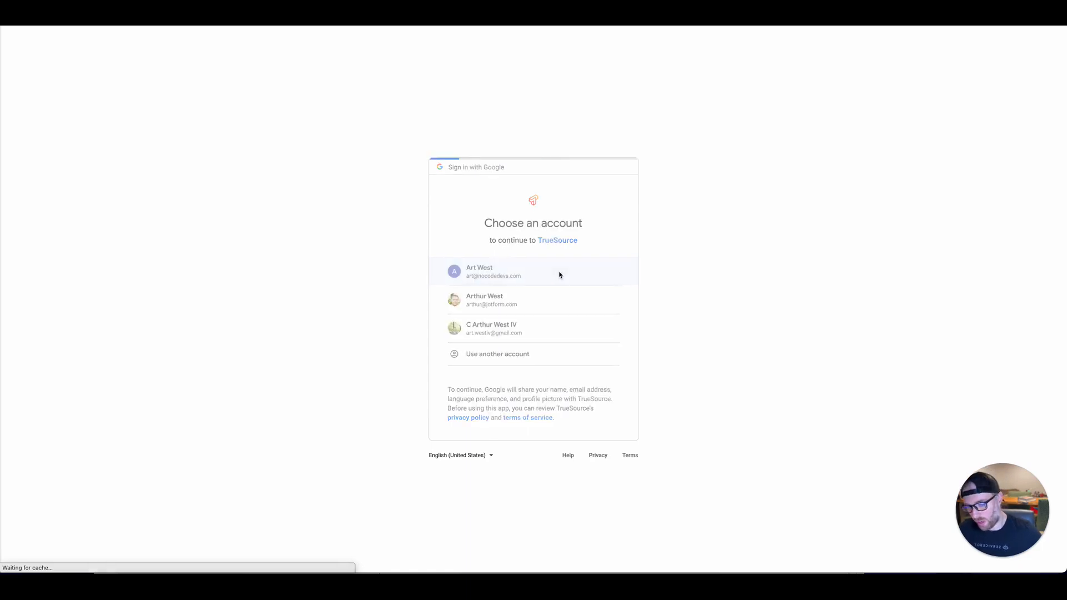
left_click(533, 271)
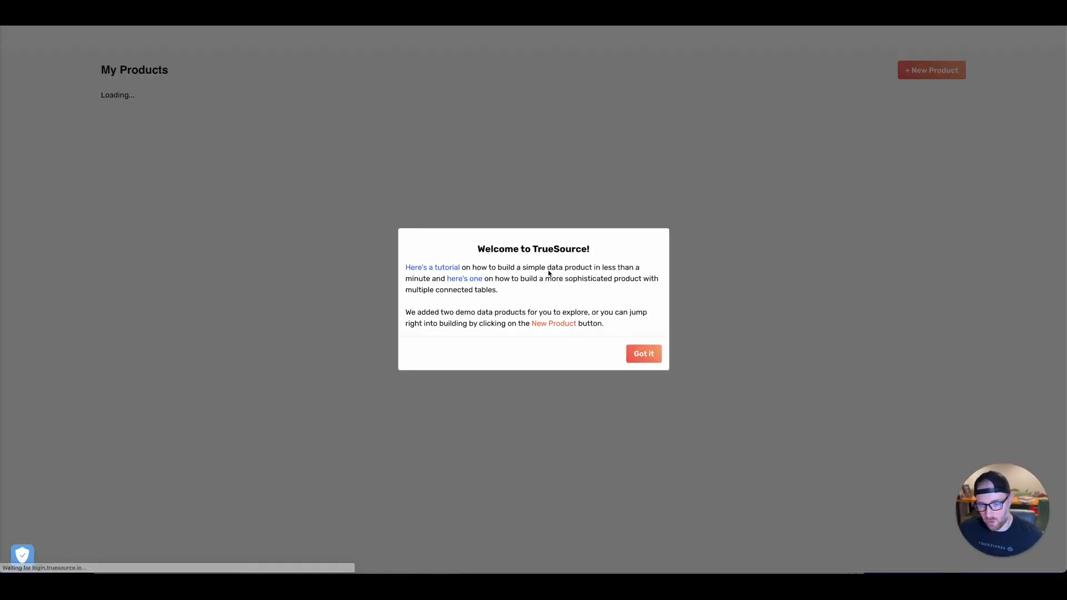
Close the 'Welcome to TrueSource' dialog with 'Got it'.
left_click(642, 353)
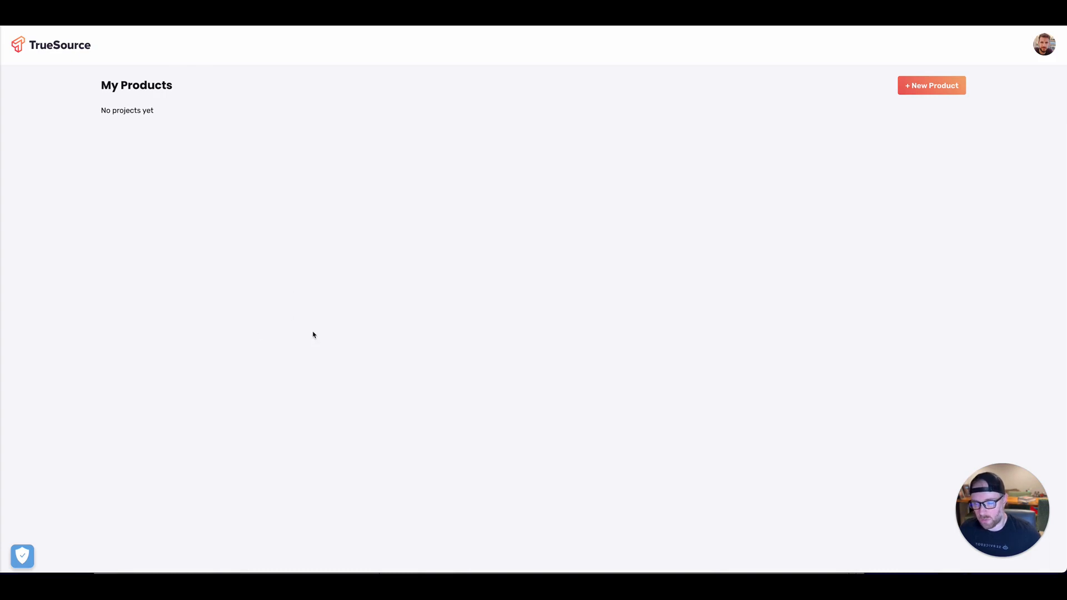
mouse_move(391, 320)
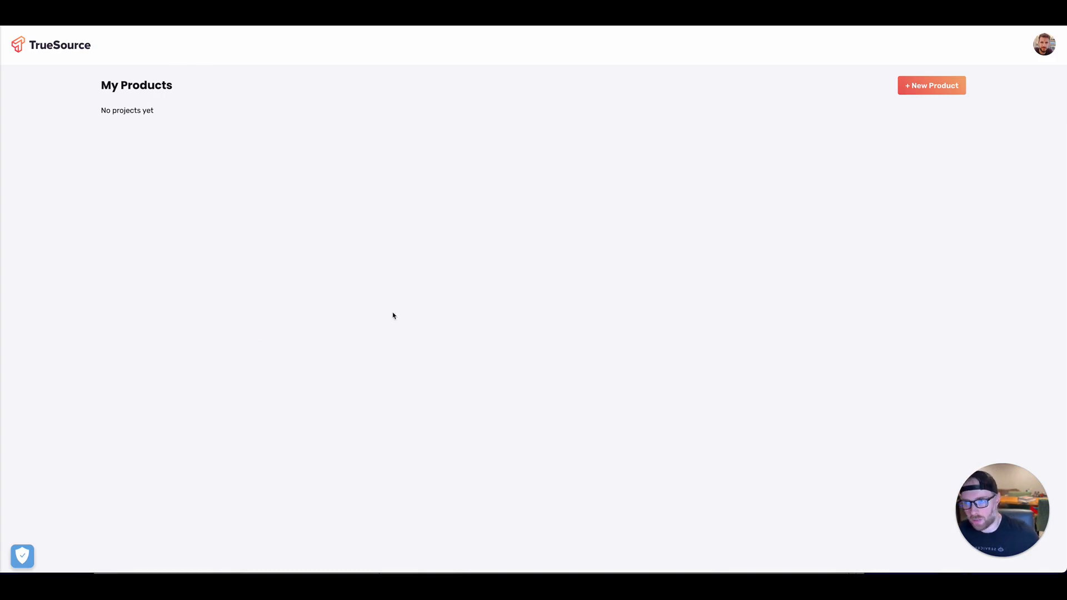
mouse_move(461, 258)
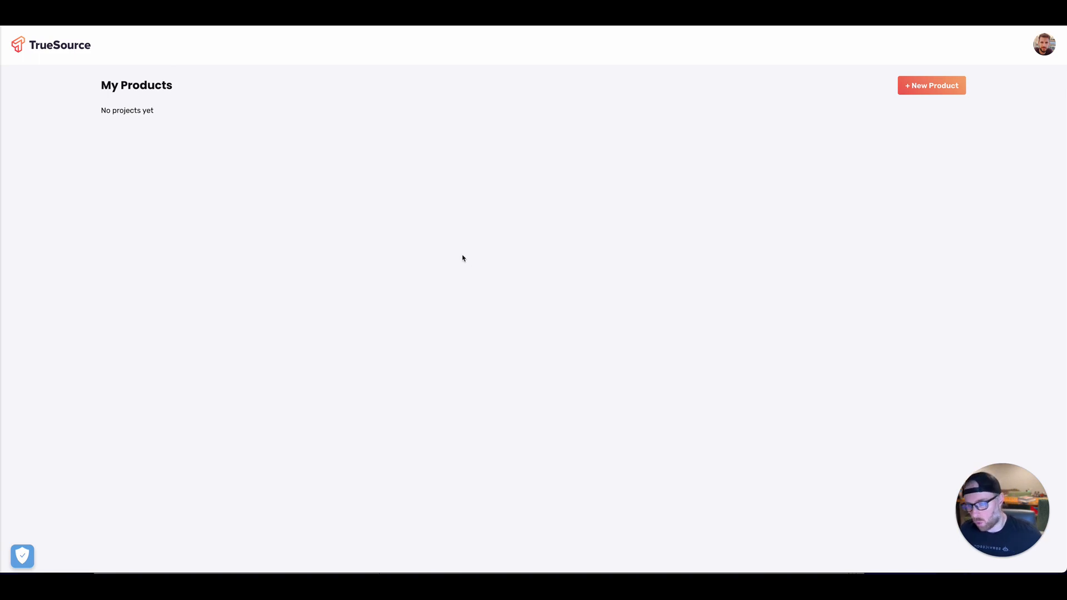
mouse_move(411, 216)
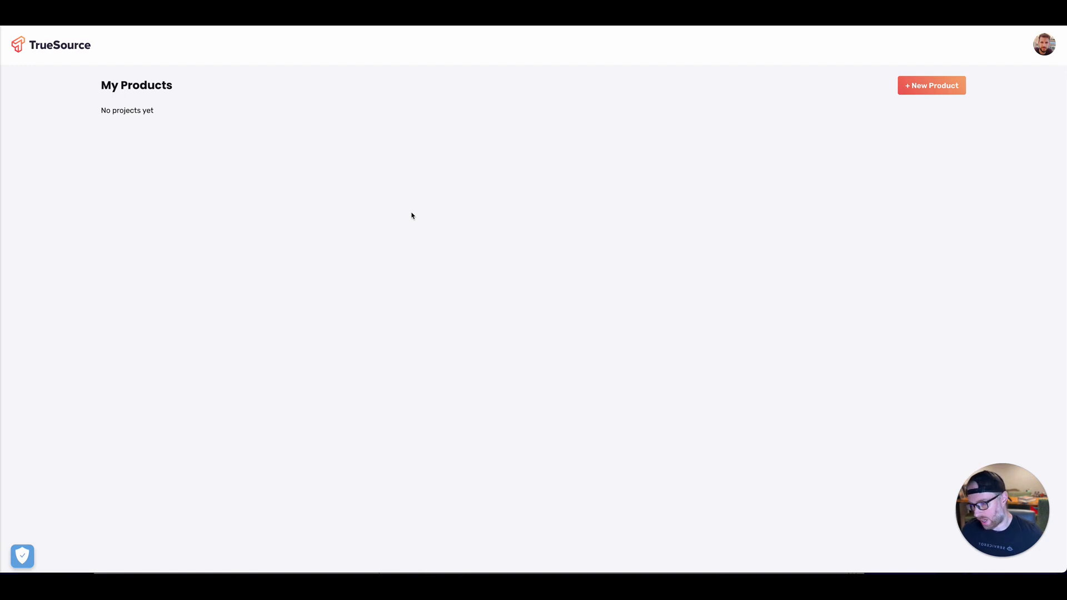
mouse_move(554, 212)
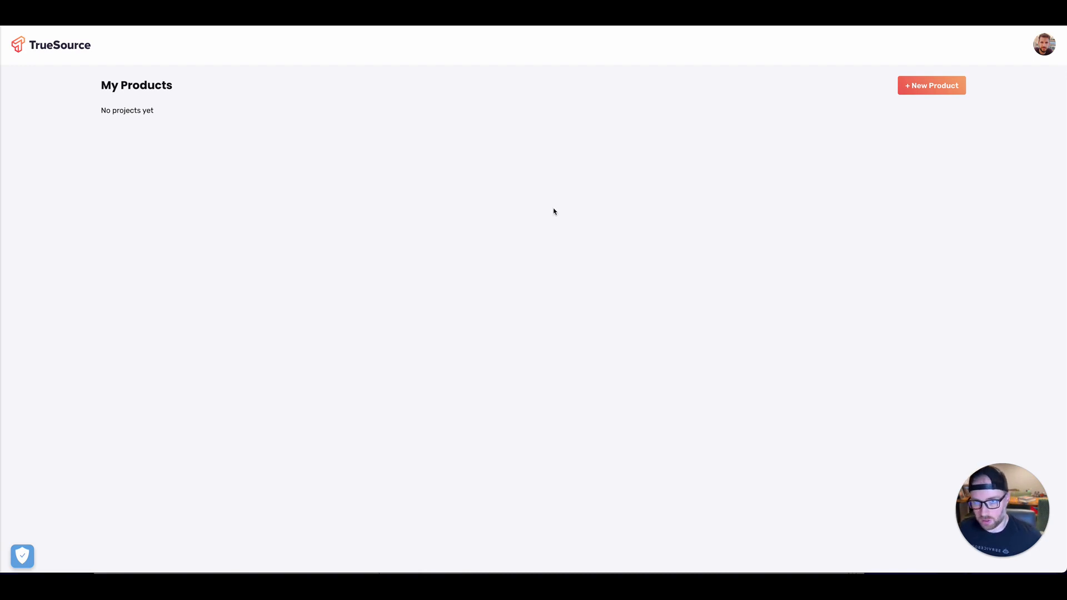
mouse_move(865, 134)
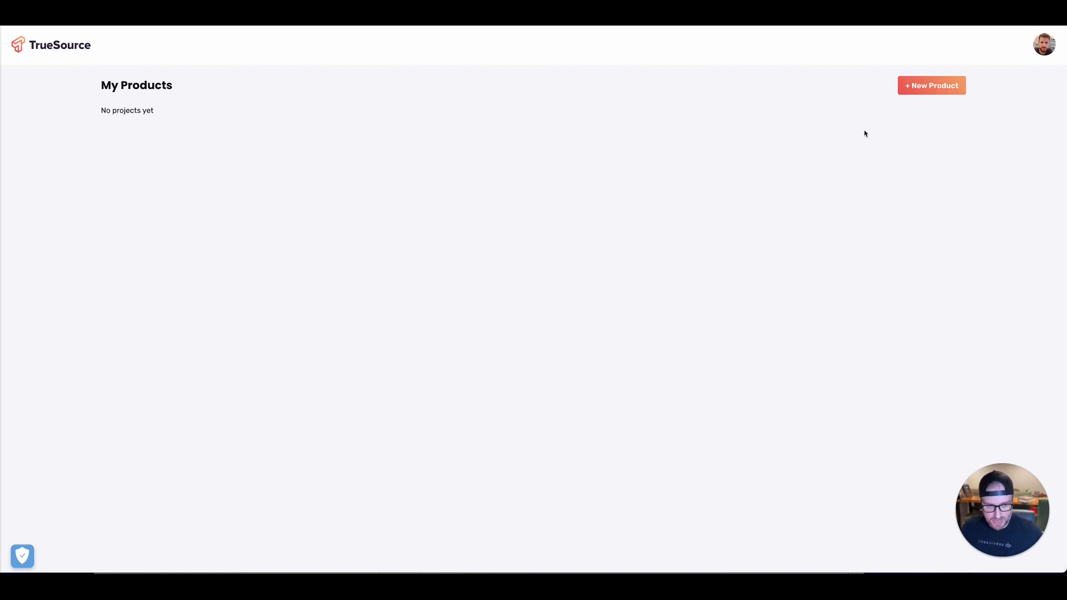
mouse_move(918, 101)
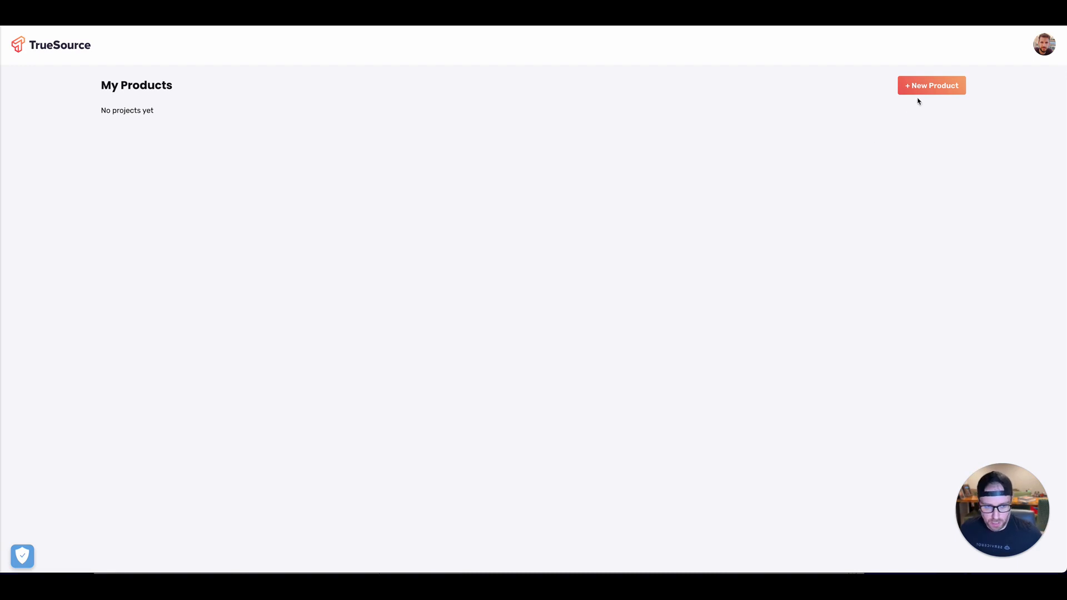
Start a new product named 'employees'.
left_click(931, 85)
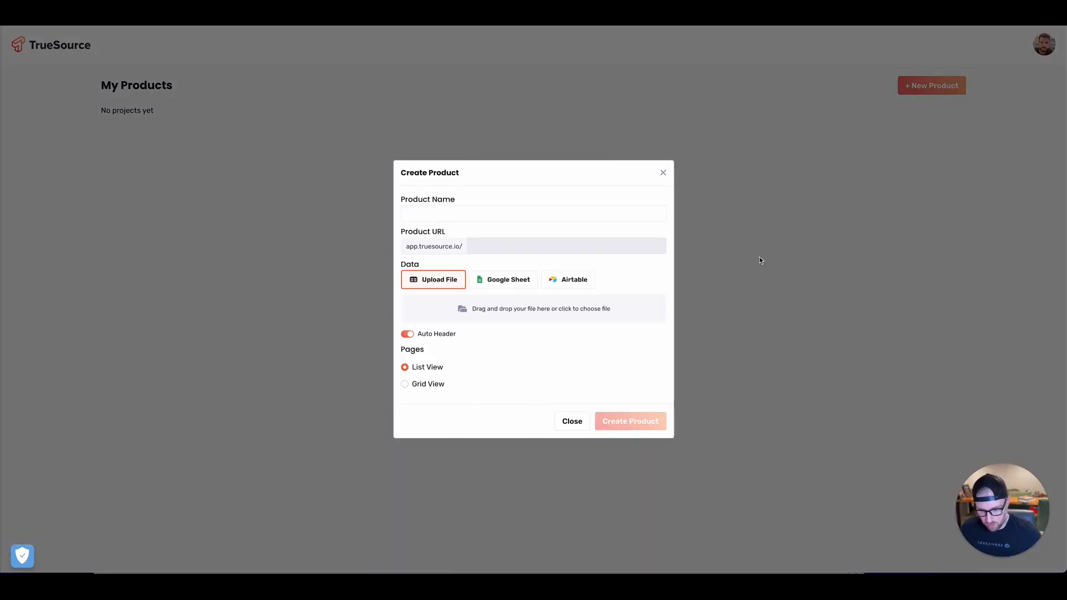
left_click(533, 213)
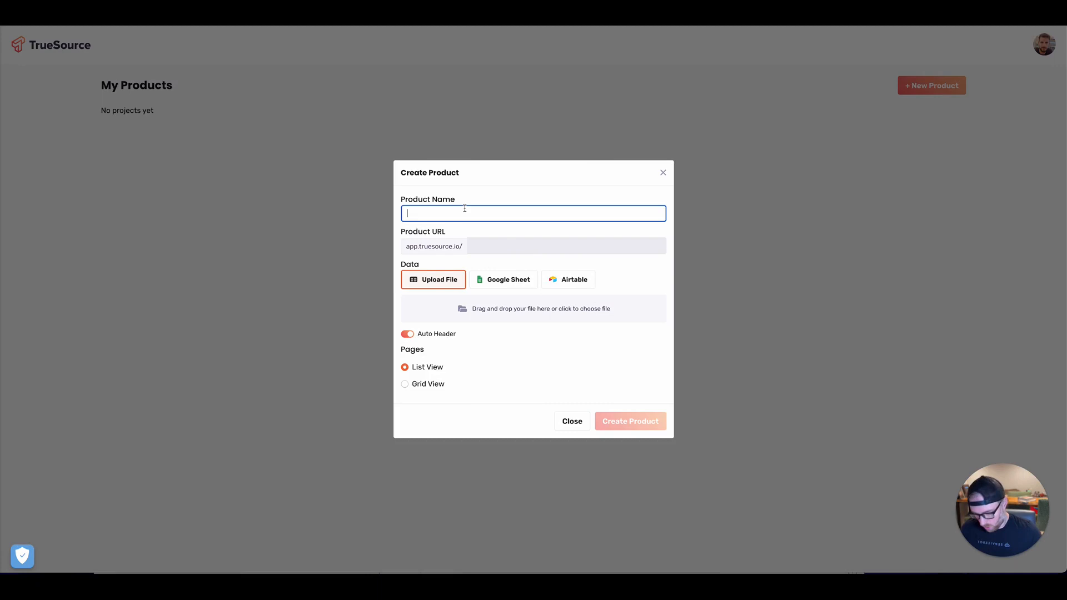
type("emploiyt")
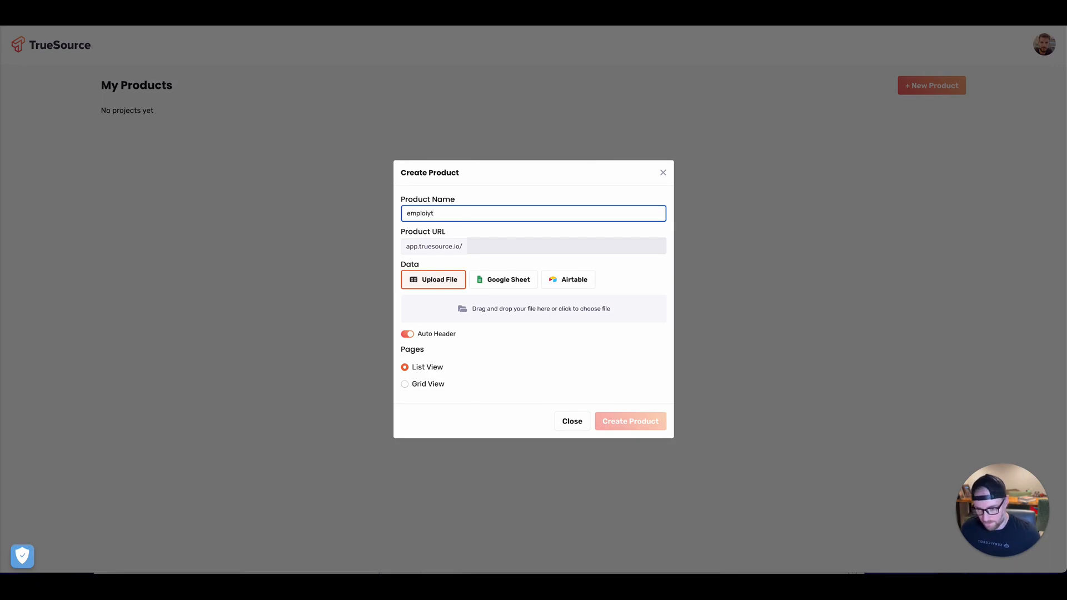
type("employees")
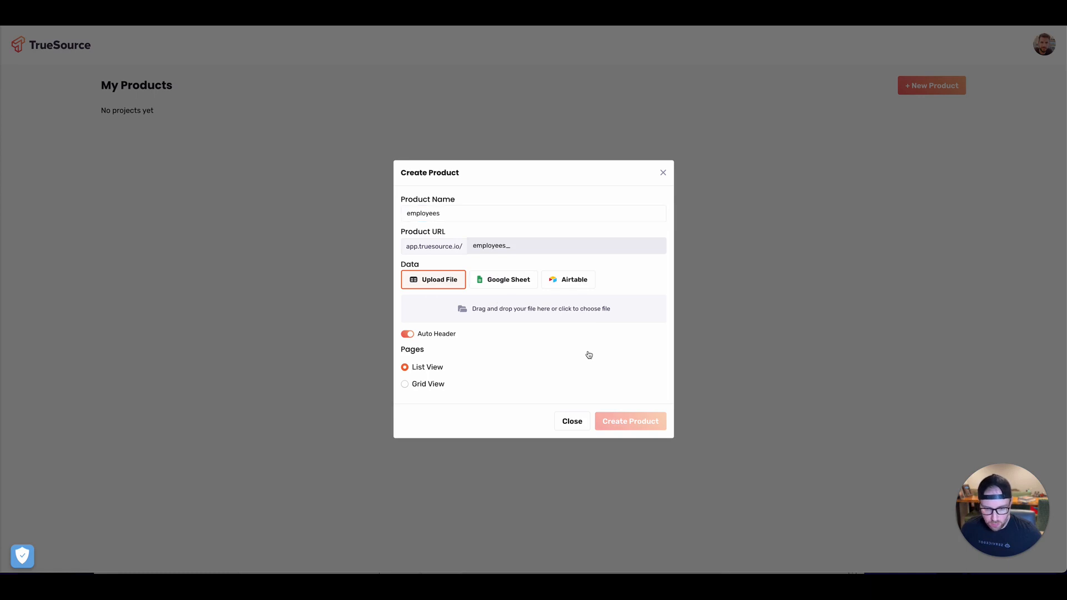
Choose Airtable as the data source, connect the API key, and list the bases.
left_click(568, 279)
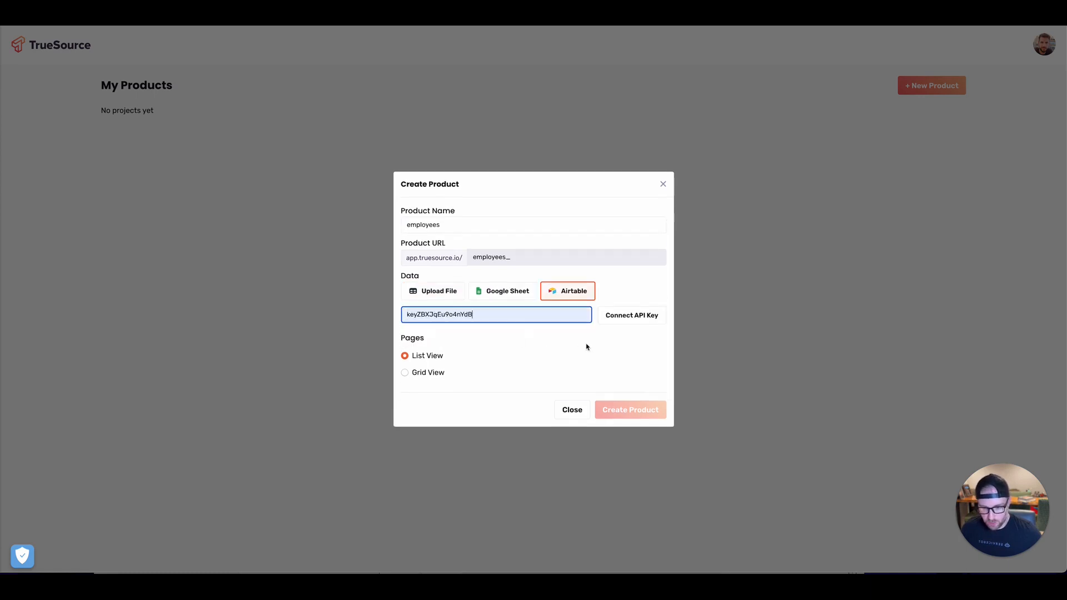
left_click(630, 315)
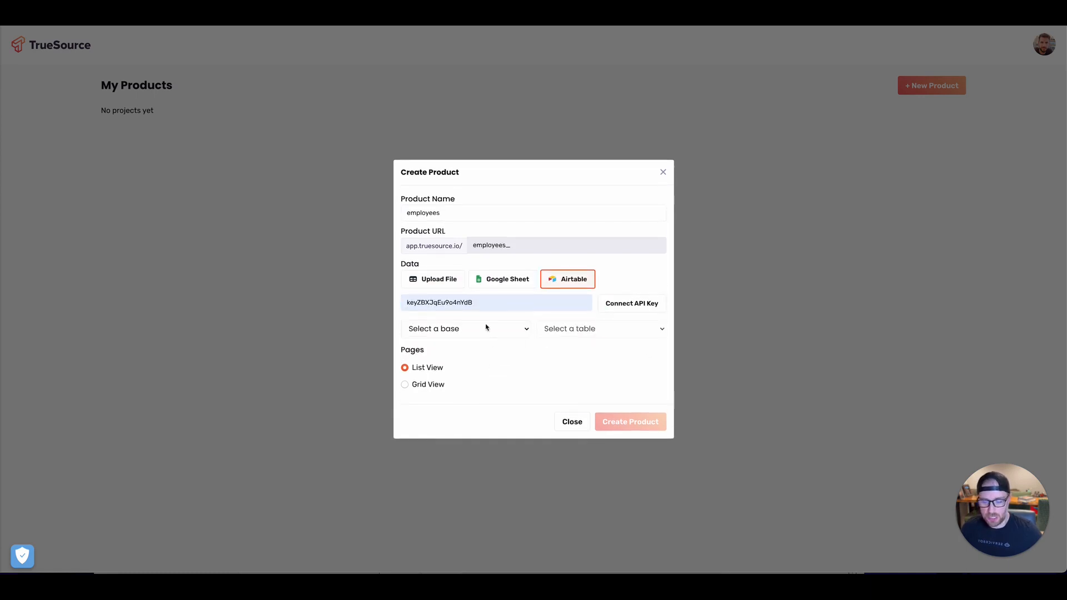
mouse_move(518, 376)
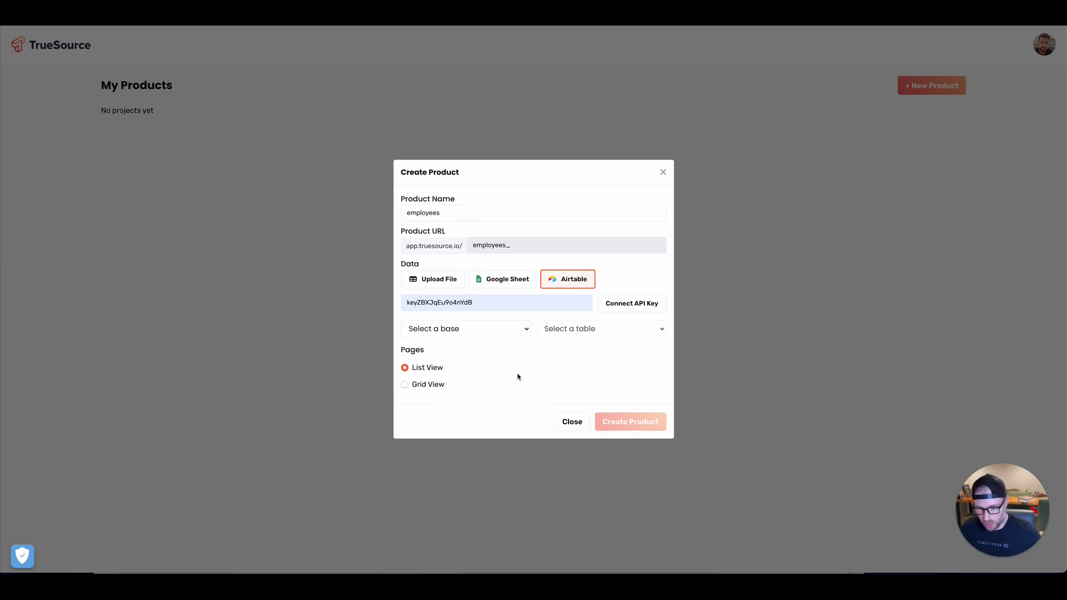
left_click(466, 328)
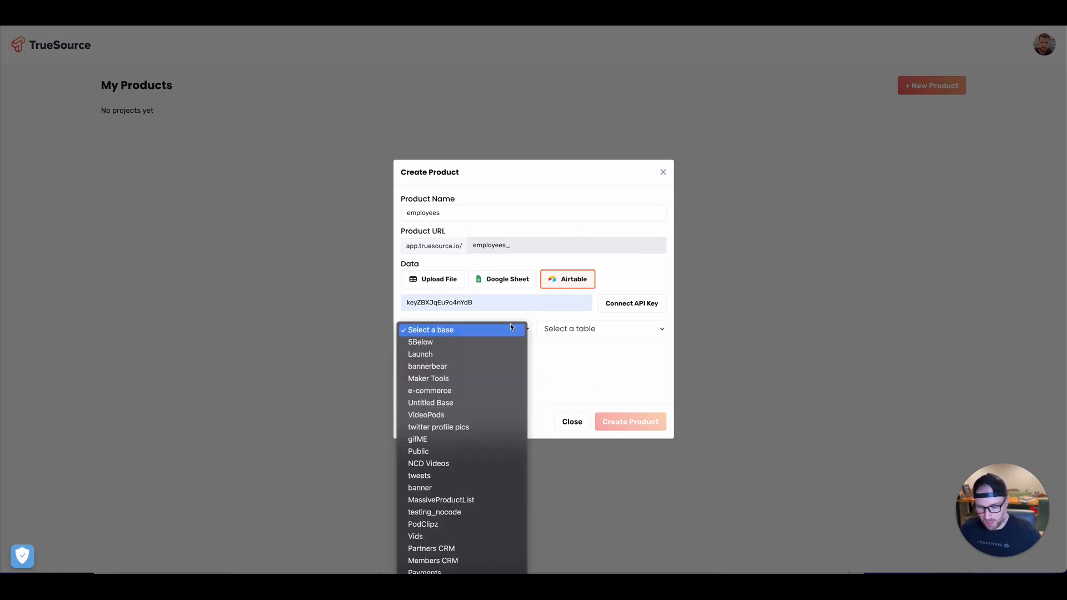
left_click(466, 328)
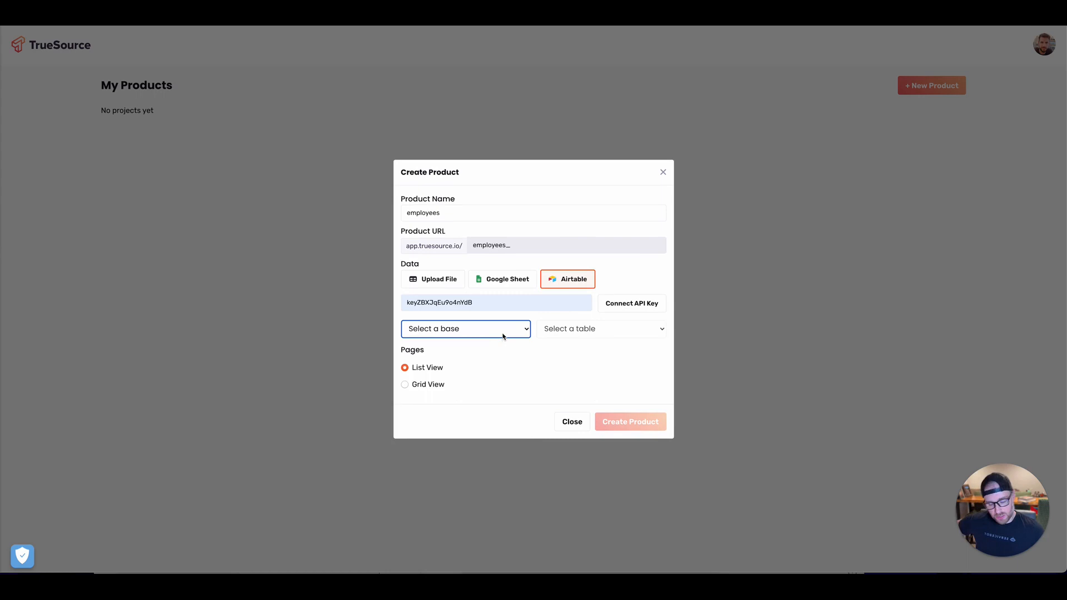
left_click(465, 329)
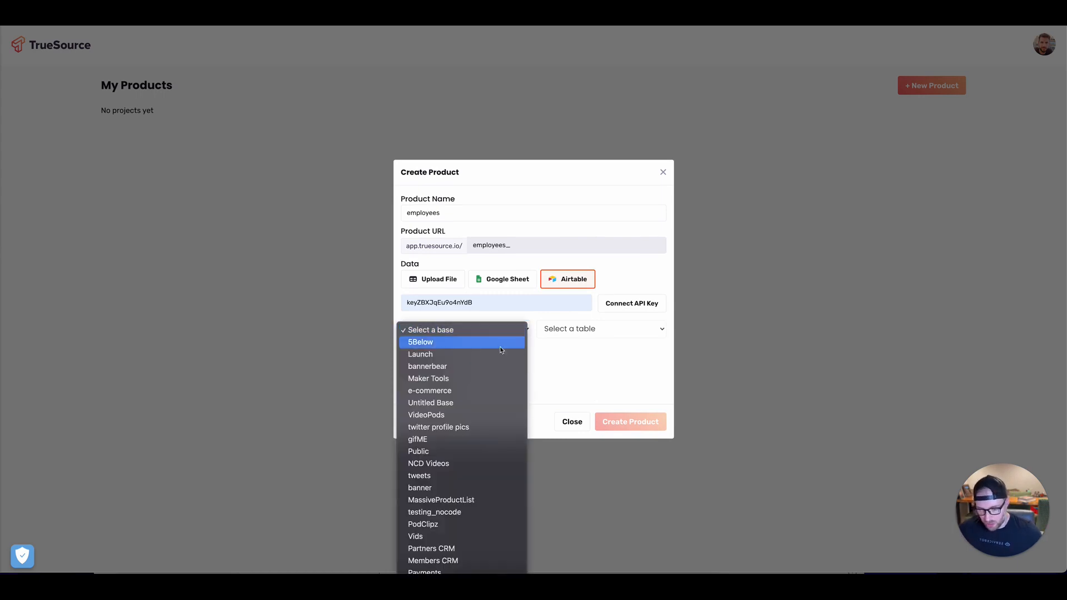
scroll("down", 3)
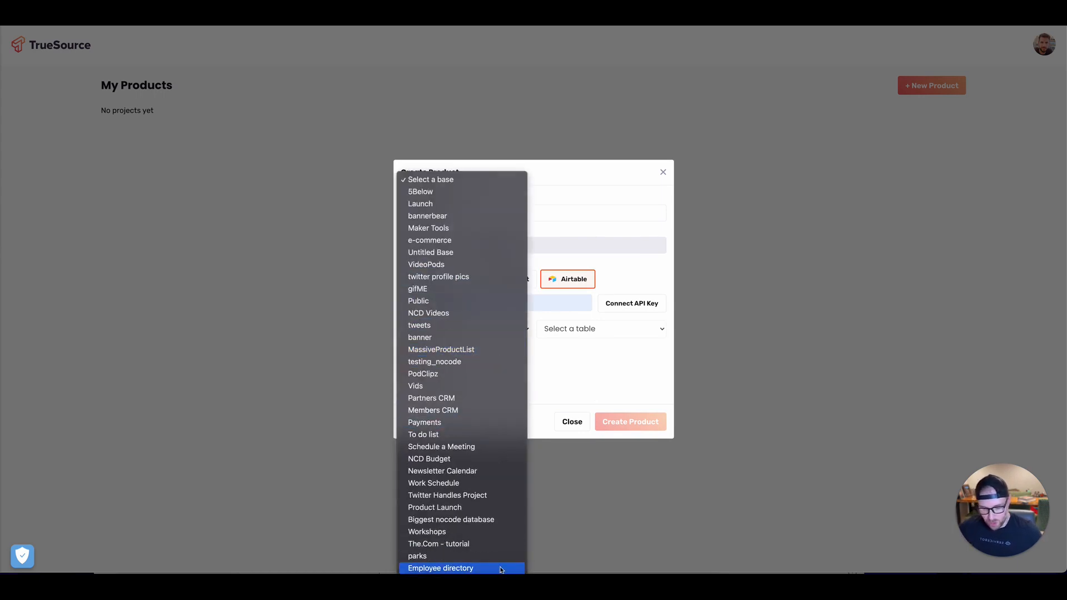
Open the Employee directory base and review its All employees grid of 11 records.
left_click(440, 567)
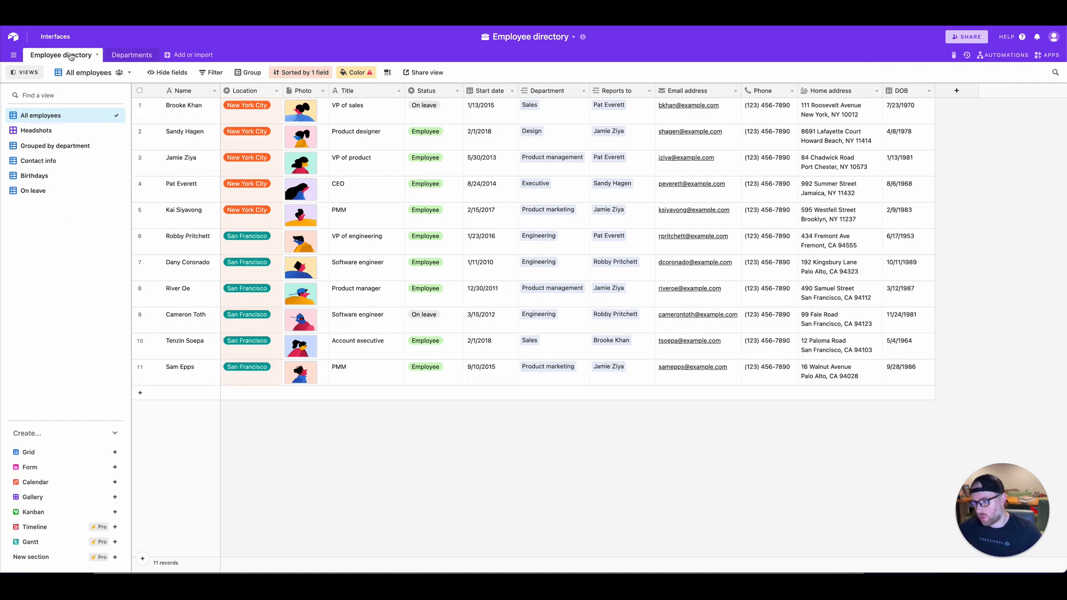
mouse_move(69, 57)
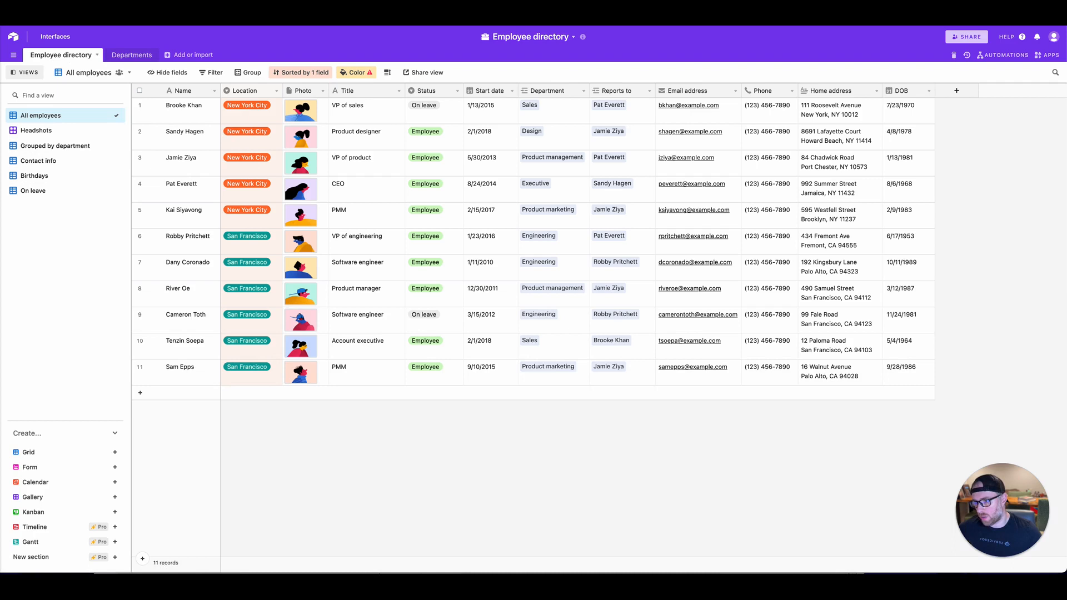
Pick the Employee directory table, choose Grid View, and create the product.
left_click(465, 329)
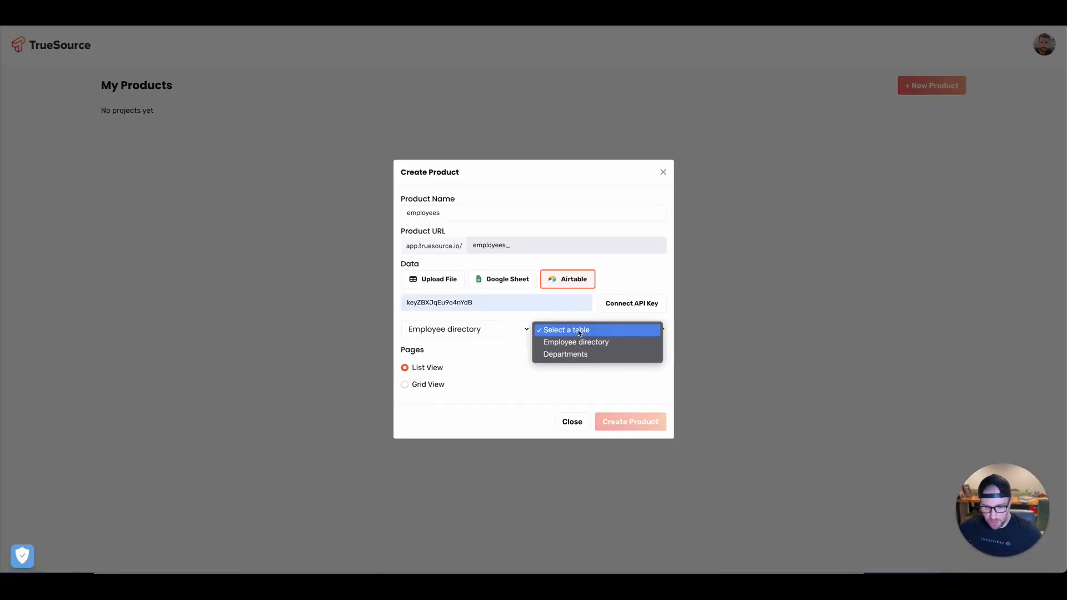
left_click(576, 341)
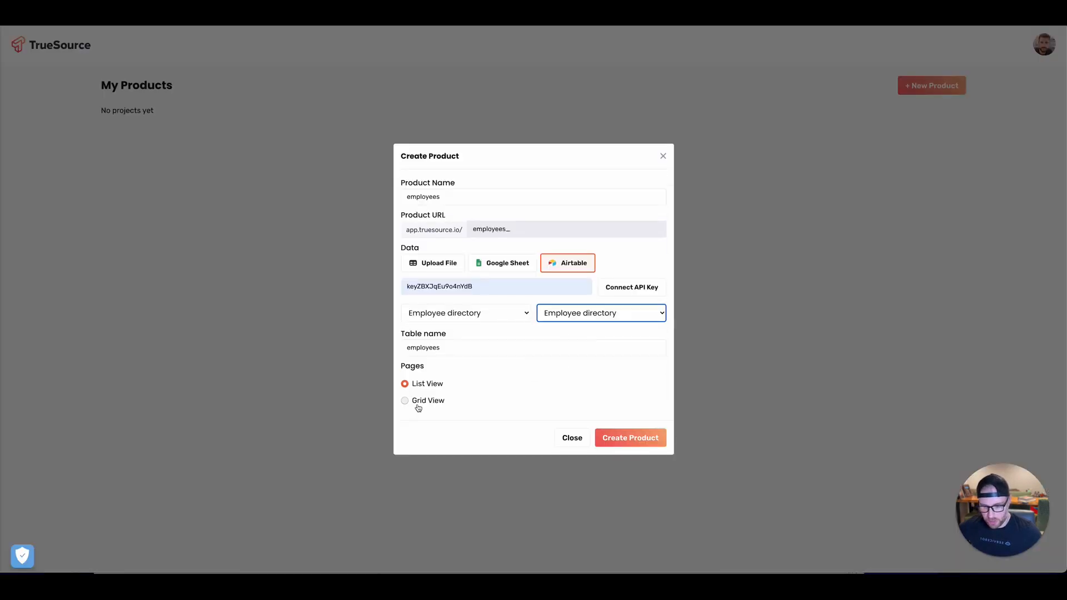
left_click(405, 400)
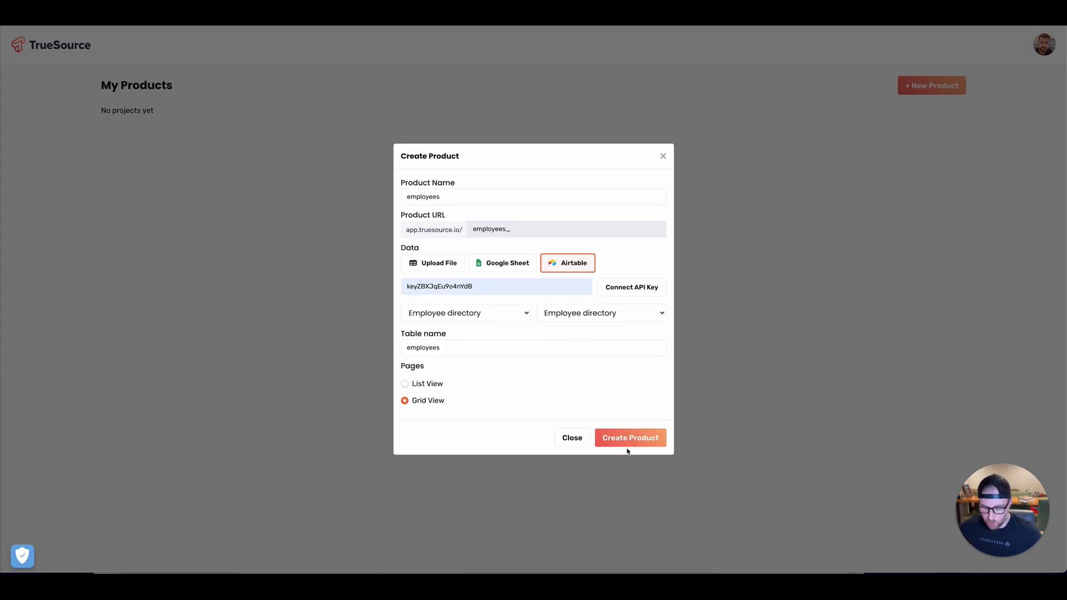
left_click(630, 437)
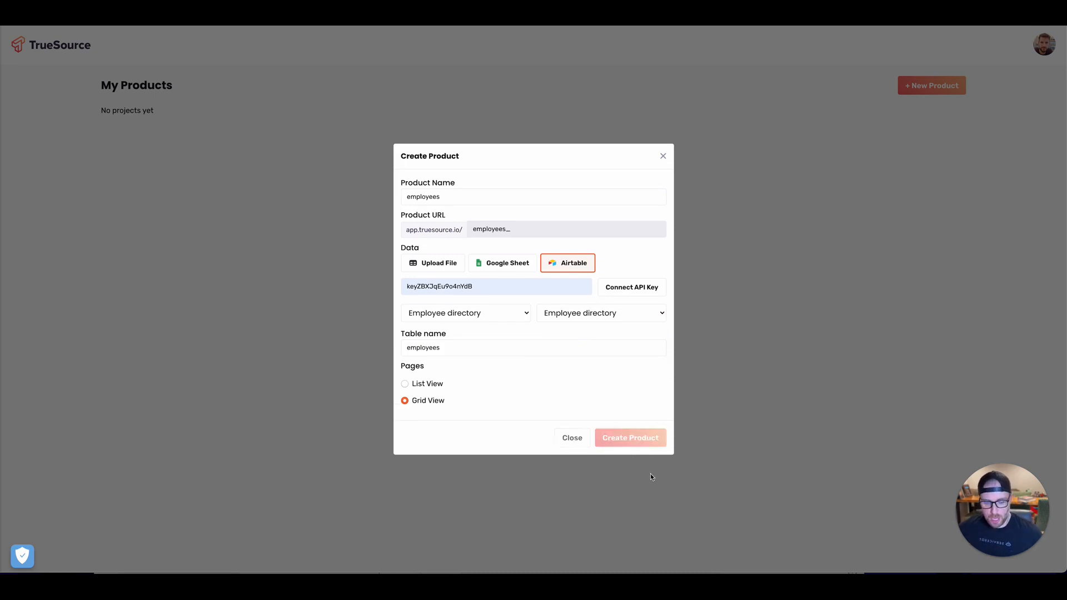
left_click(630, 437)
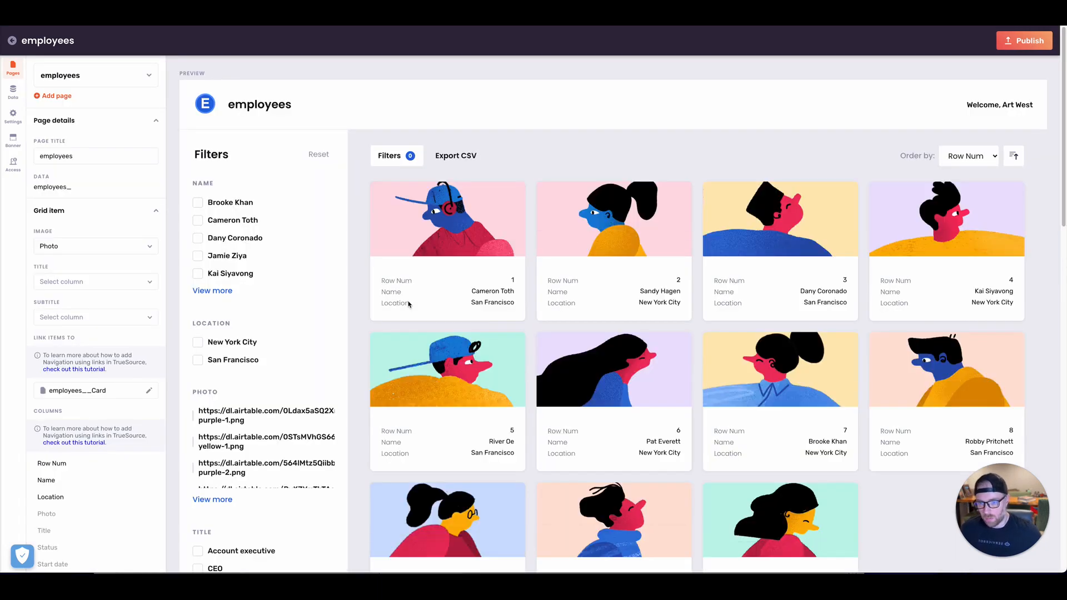
mouse_move(475, 252)
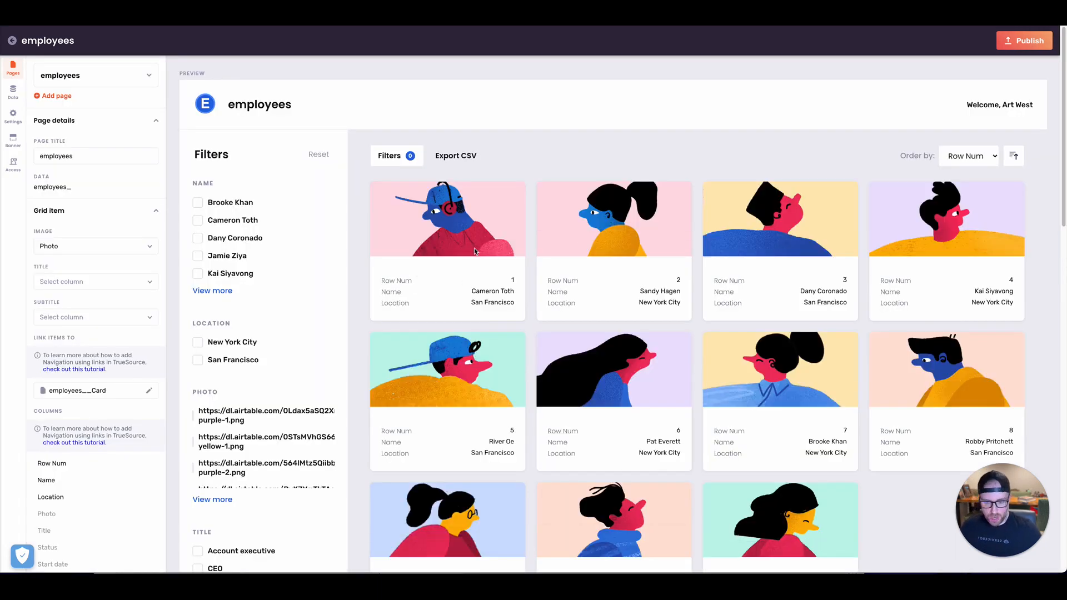
mouse_move(482, 284)
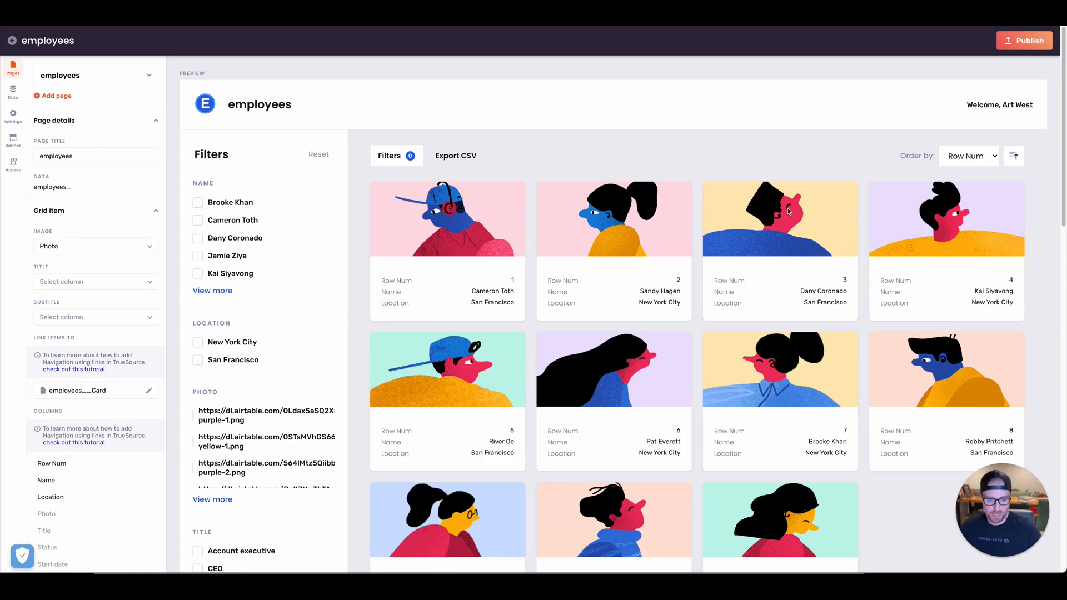
mouse_move(578, 273)
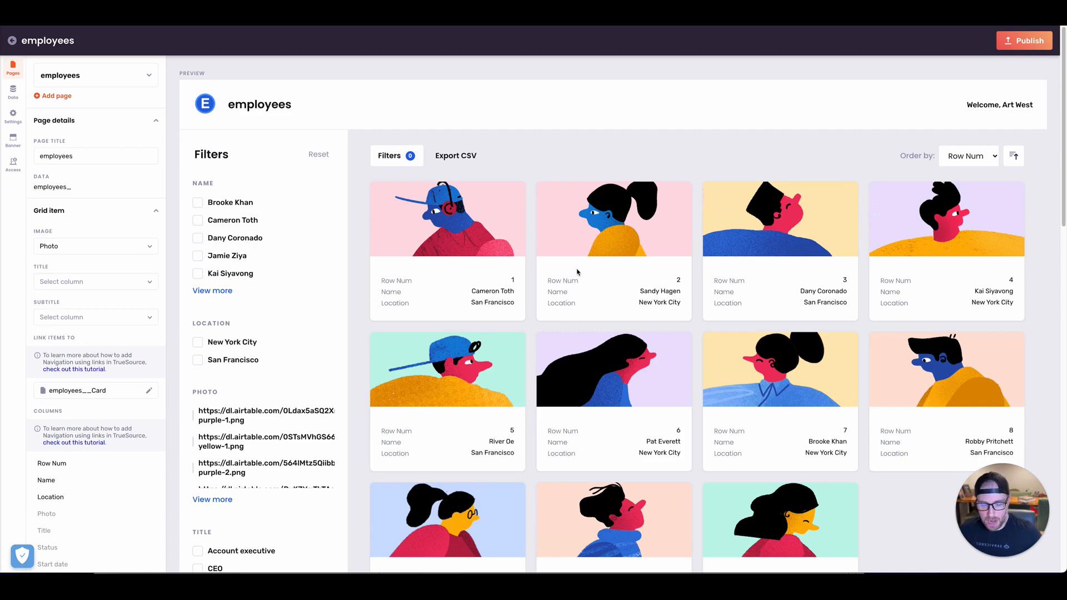
mouse_move(320, 264)
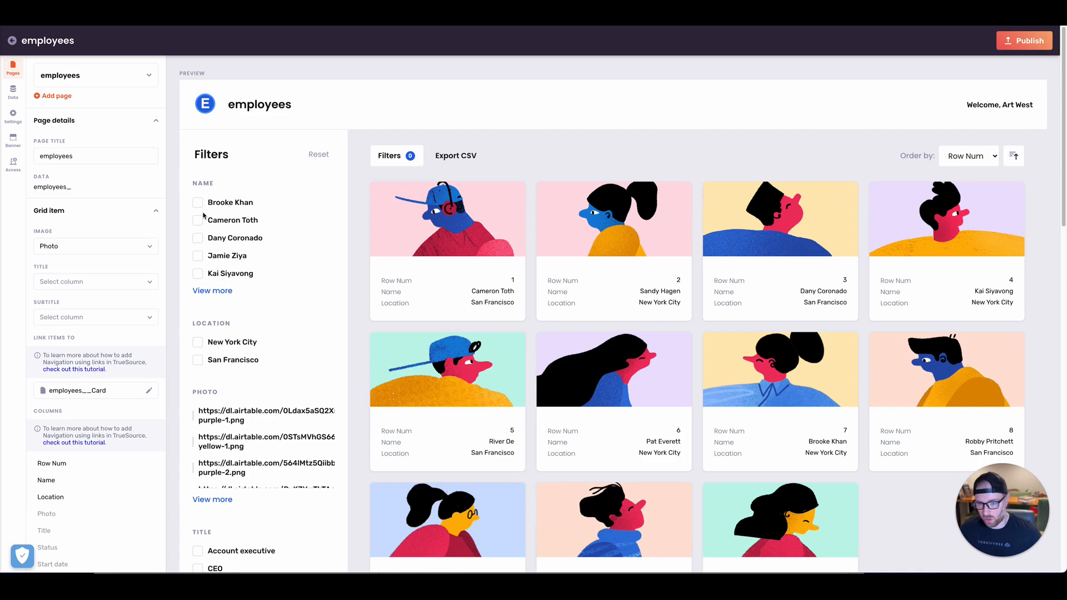
mouse_move(165, 199)
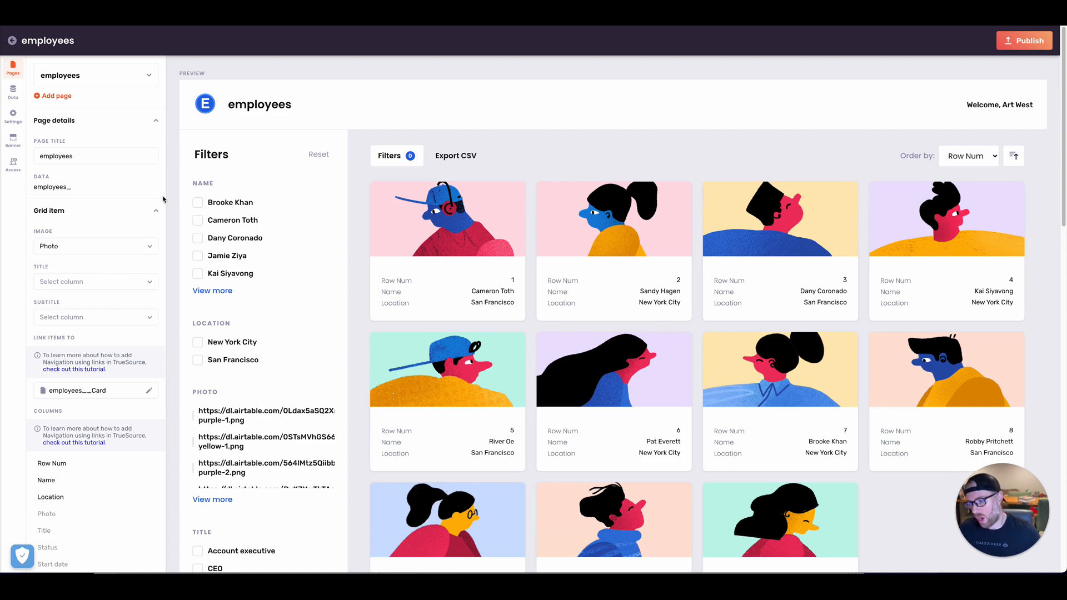
mouse_move(58, 234)
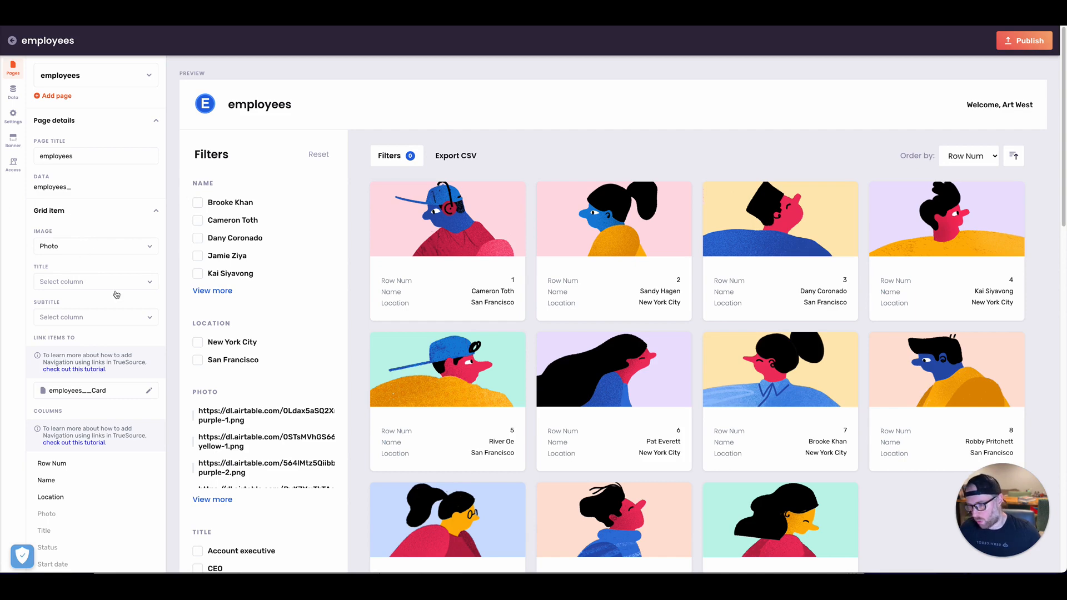
mouse_move(135, 282)
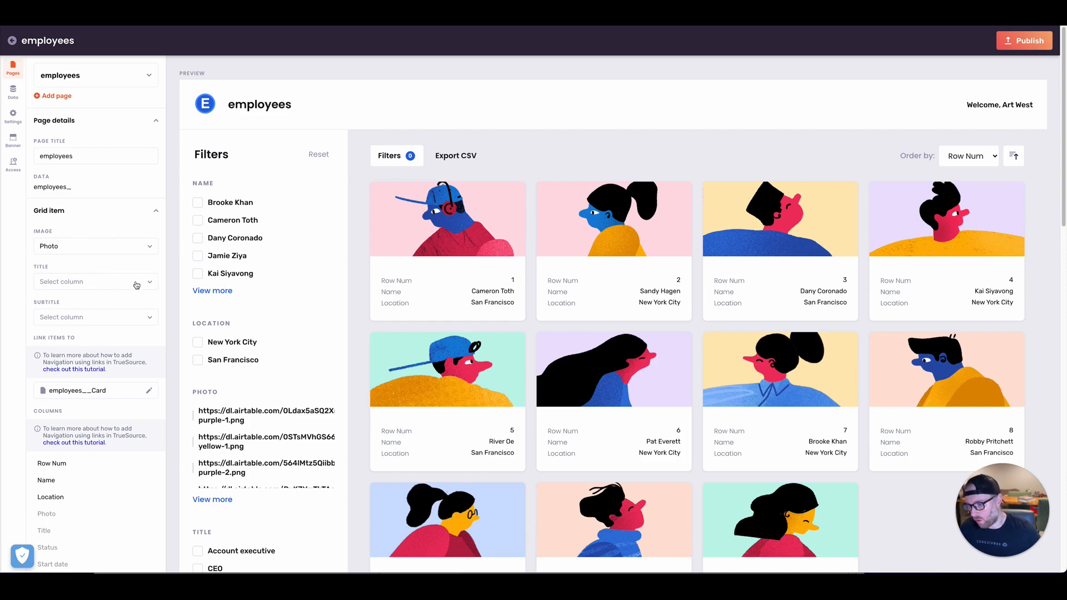
In Grid item settings, set the card Title to Name and Subtitle to Title.
left_click(95, 281)
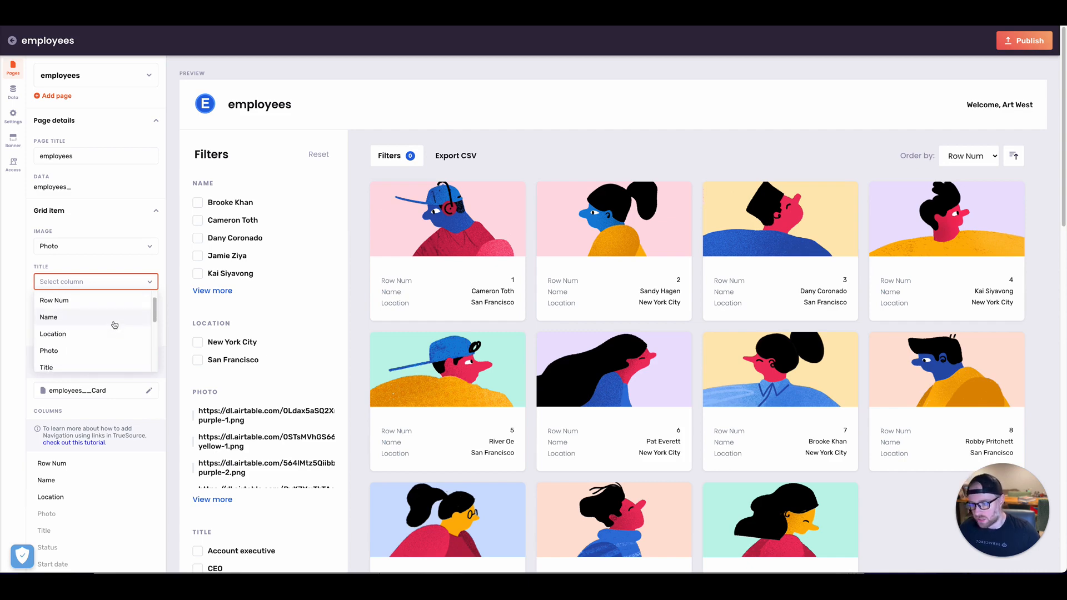
left_click(48, 317)
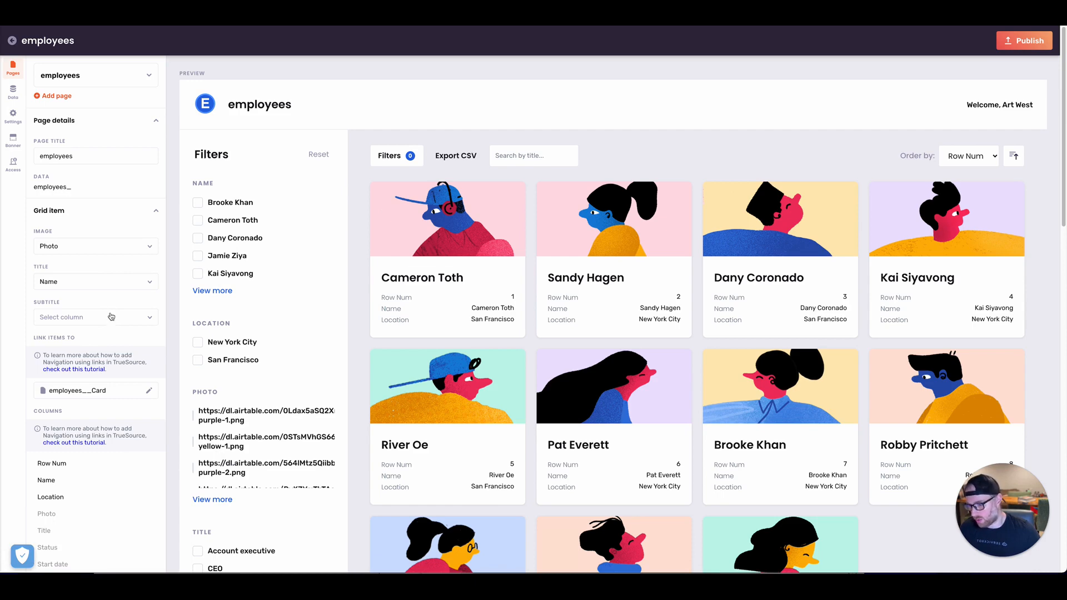
left_click(95, 316)
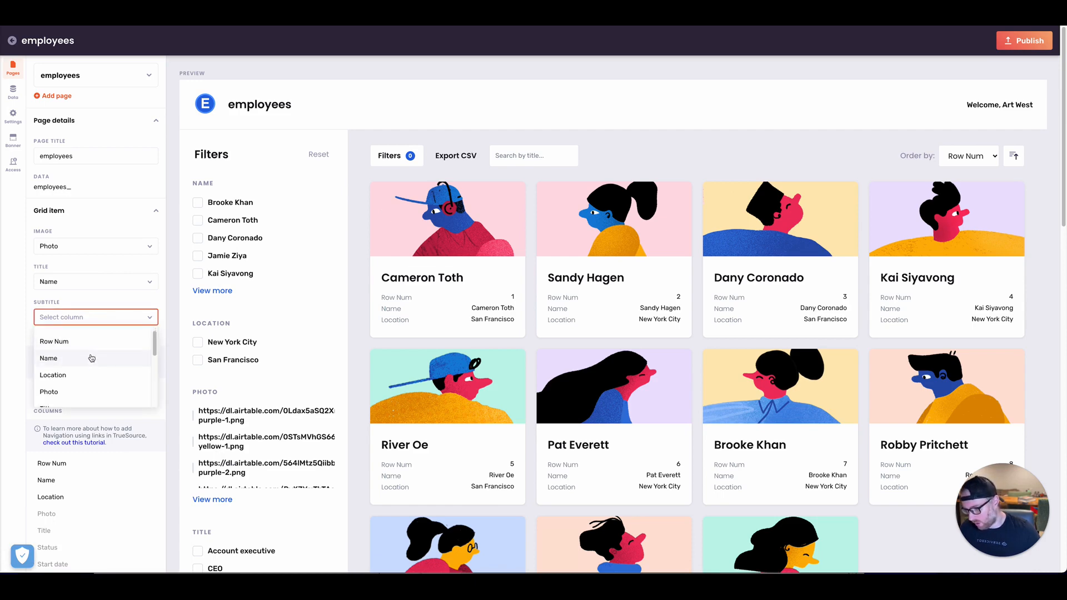
scroll("down", 3)
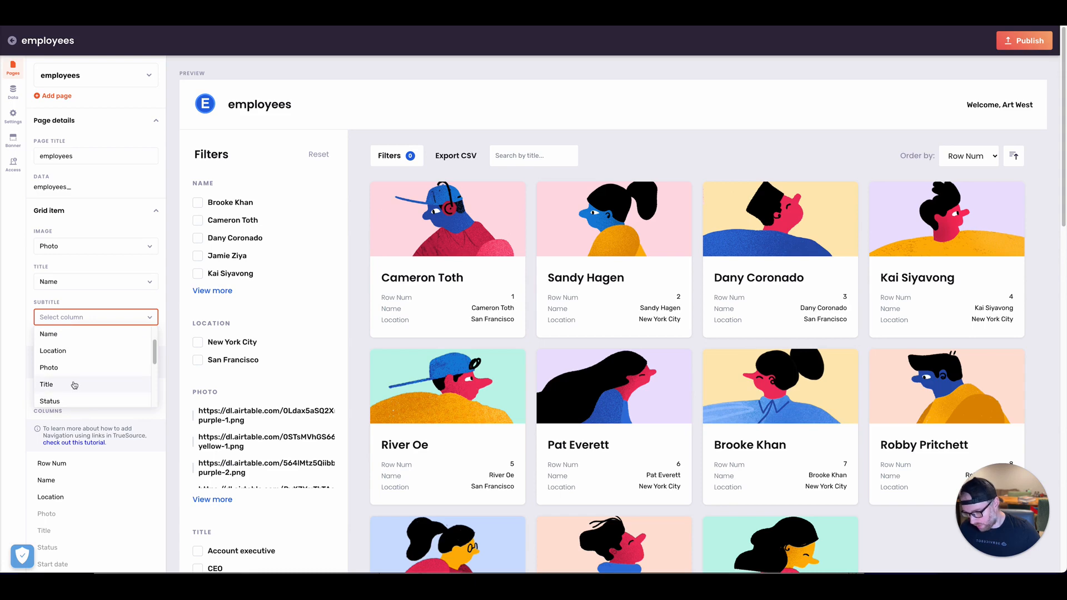
left_click(46, 384)
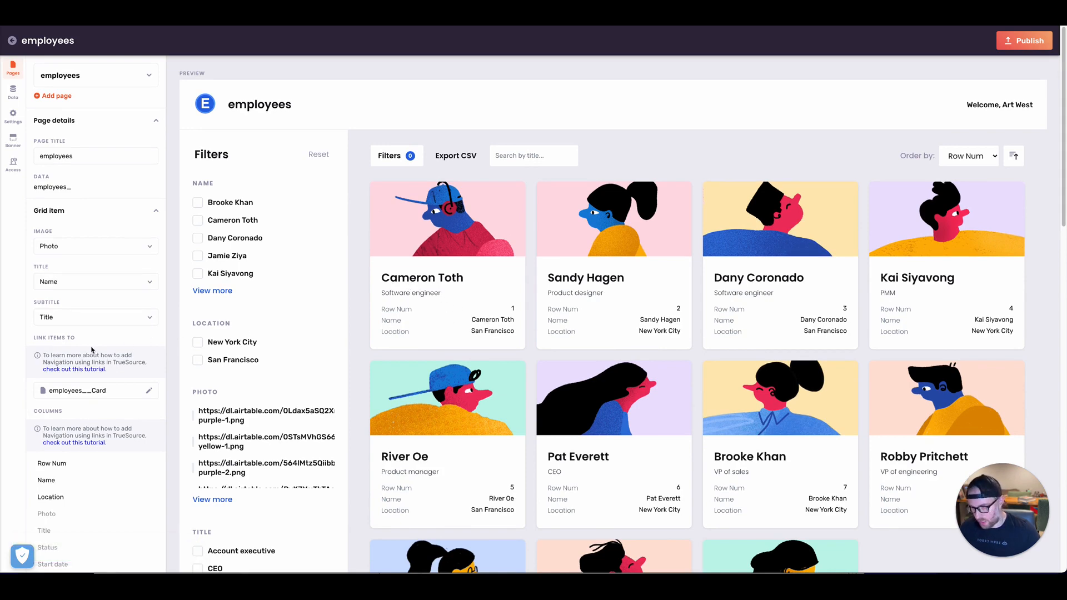
Hide the Name and Row Num columns so cards show only Location.
scroll("down", 3)
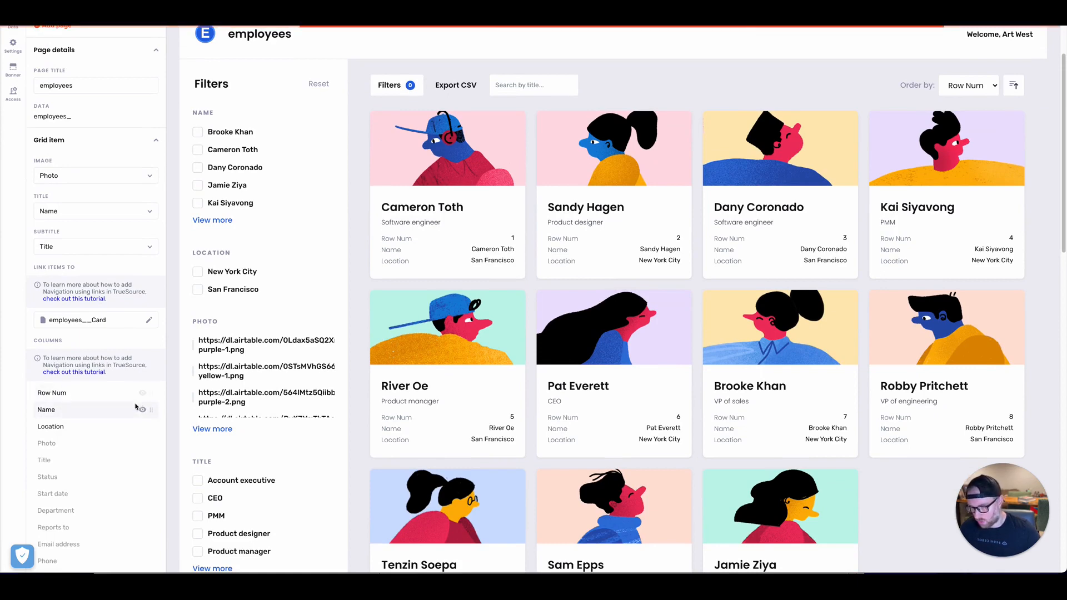
left_click(143, 393)
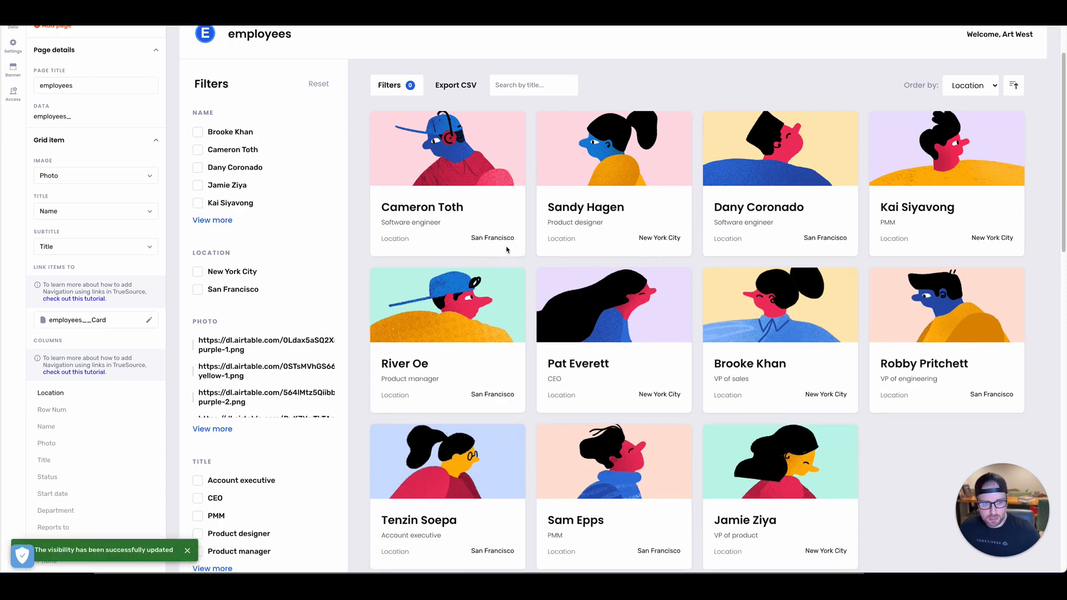
scroll("down", 3)
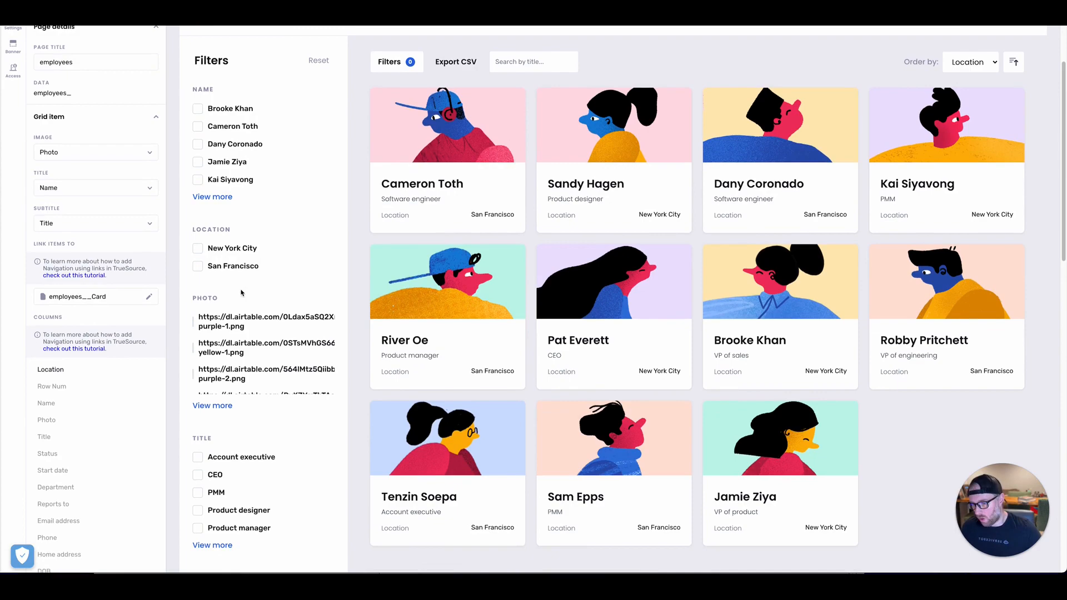
Hide the unwanted filters, including Home address, leaving Name, Location, Title and Status.
scroll("down", 3)
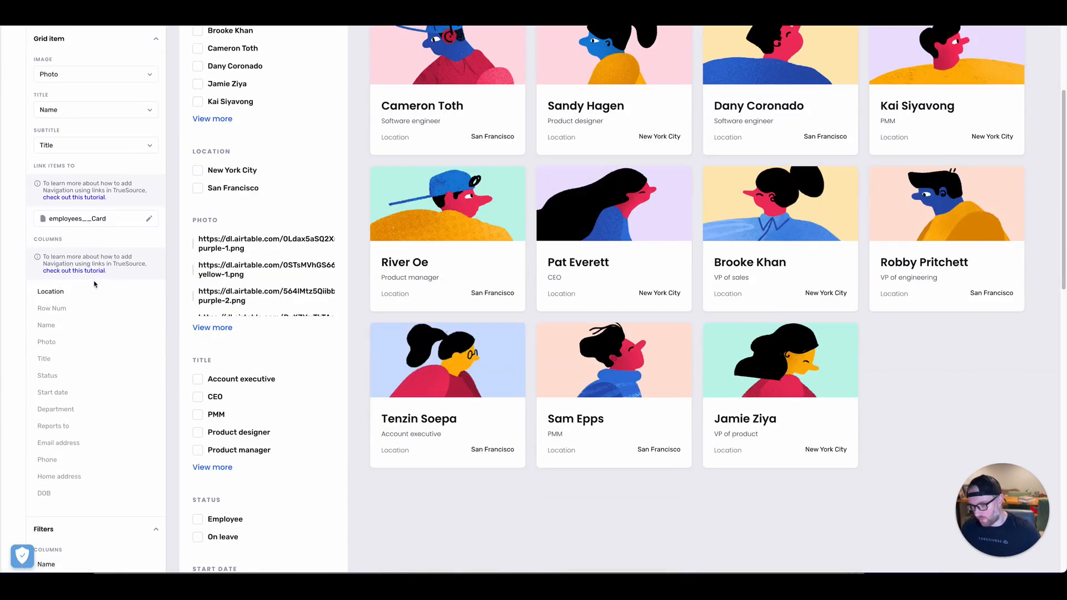
scroll("down", 3)
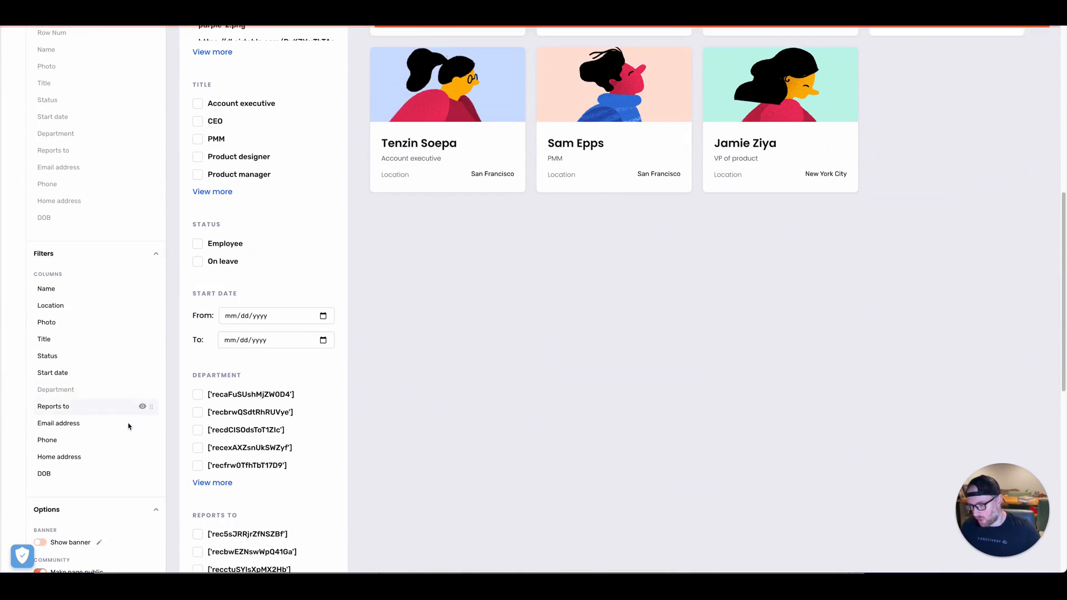
left_click(142, 407)
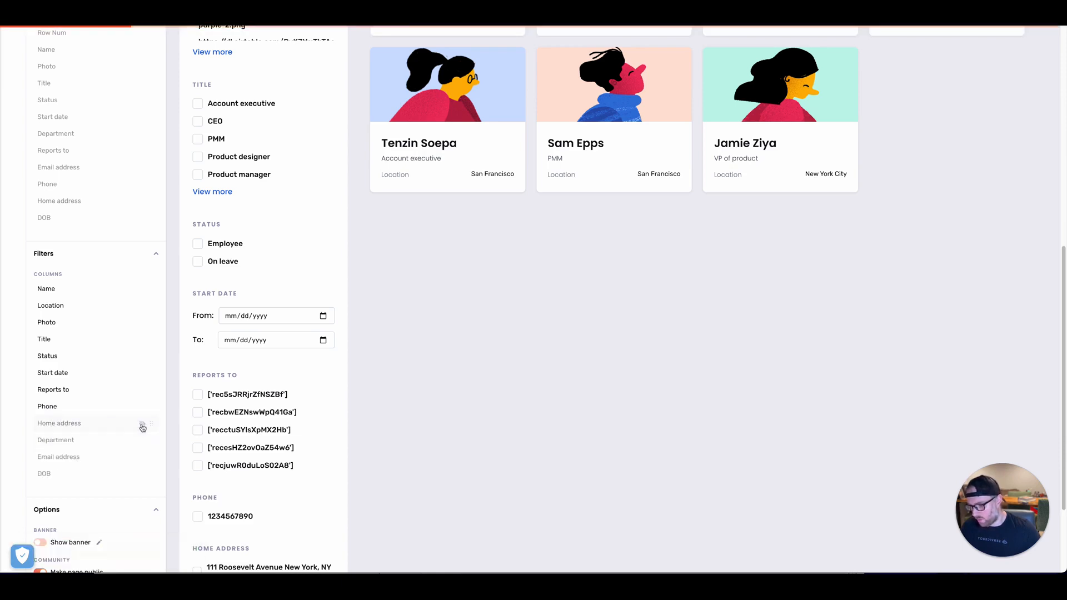
left_click(143, 406)
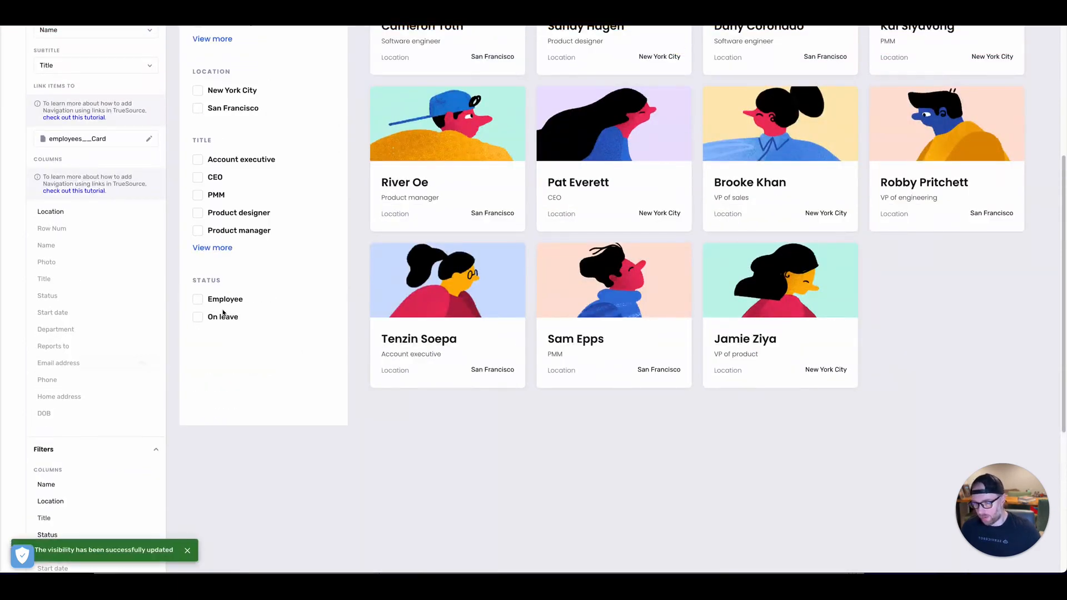
scroll("down", 3)
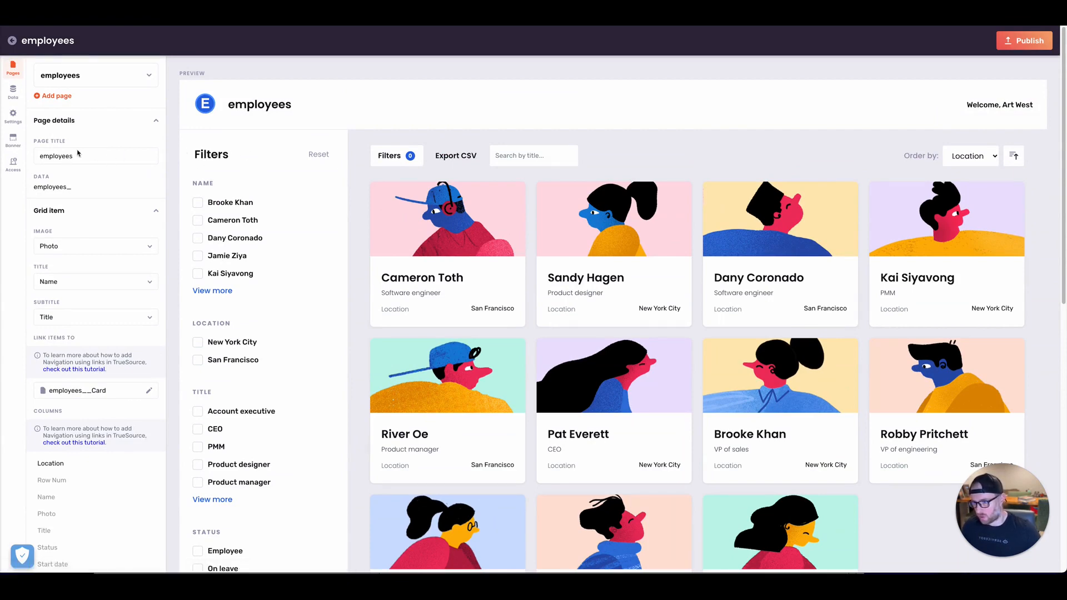
Set the banner image to the office high-five photo and name it 'Employee Directory'.
left_click(12, 140)
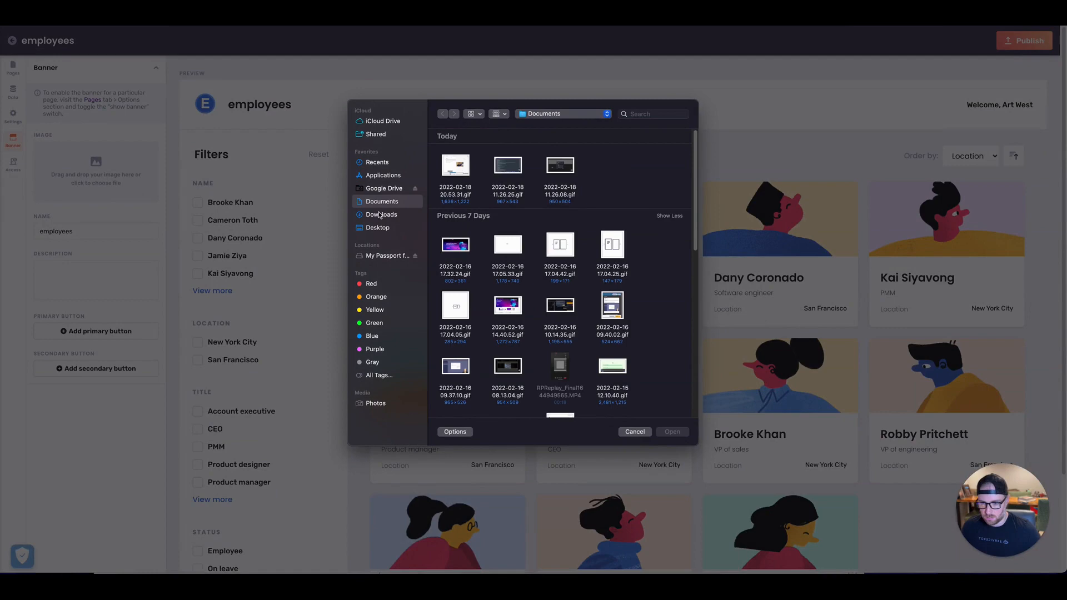
left_click(381, 215)
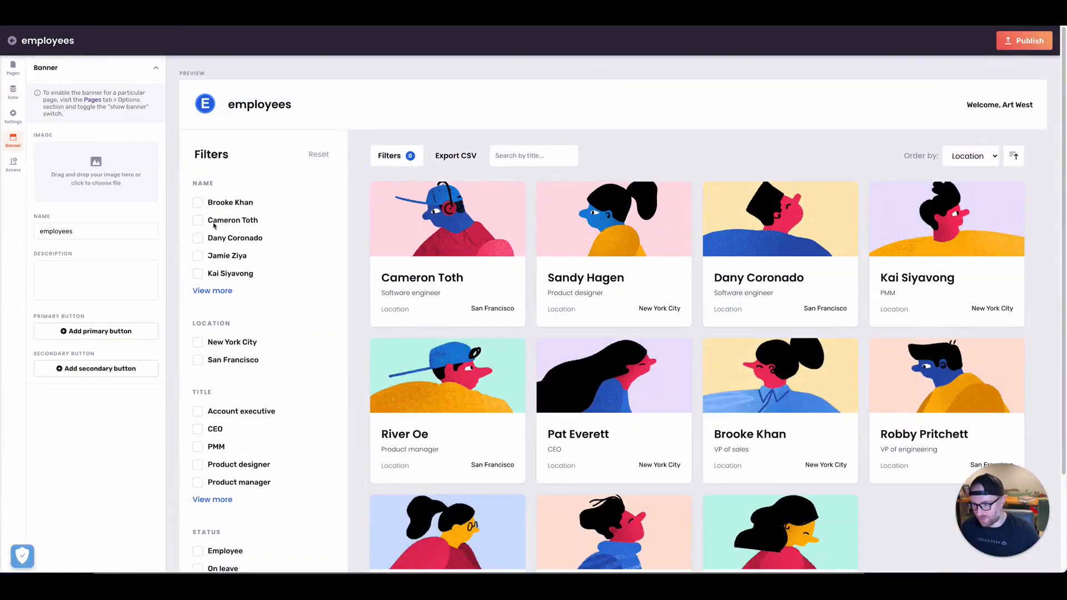
mouse_move(100, 202)
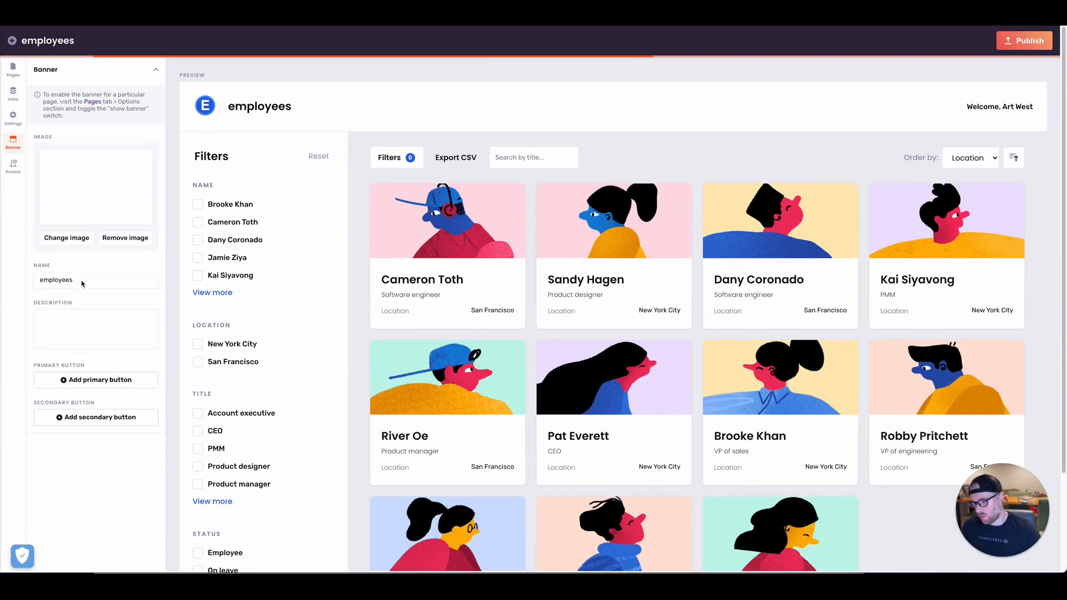
left_click(95, 280)
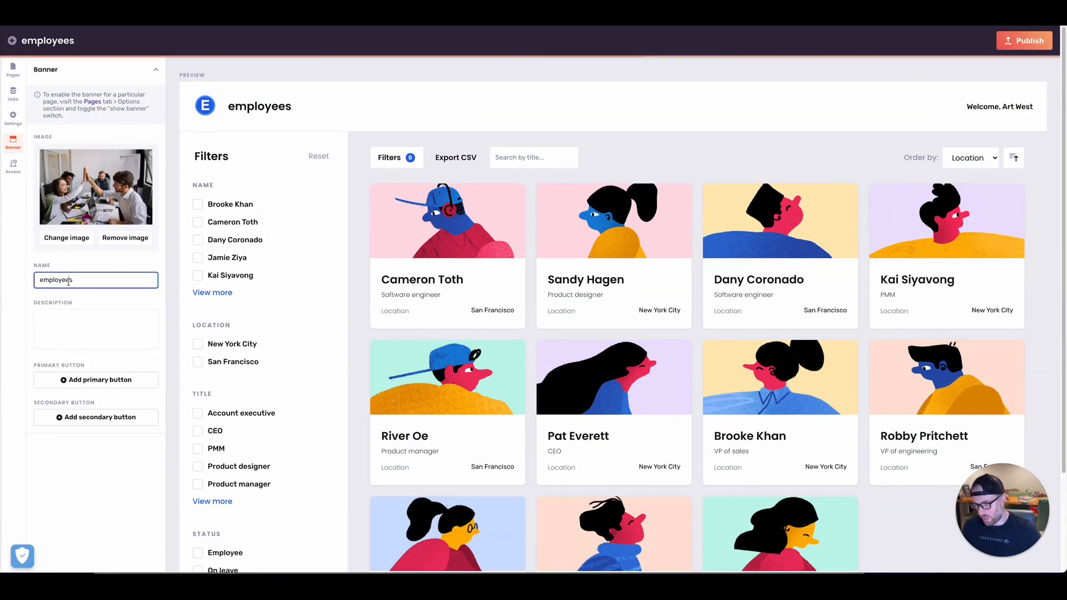
type("Employ")
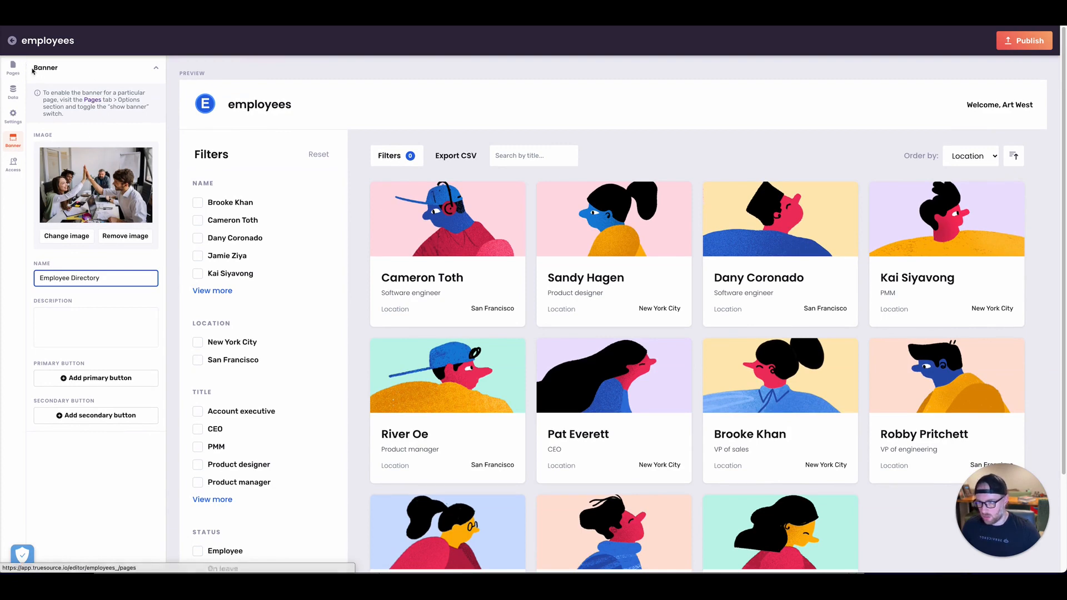
Turn on Show banner for the employees page and publish the app.
left_click(13, 68)
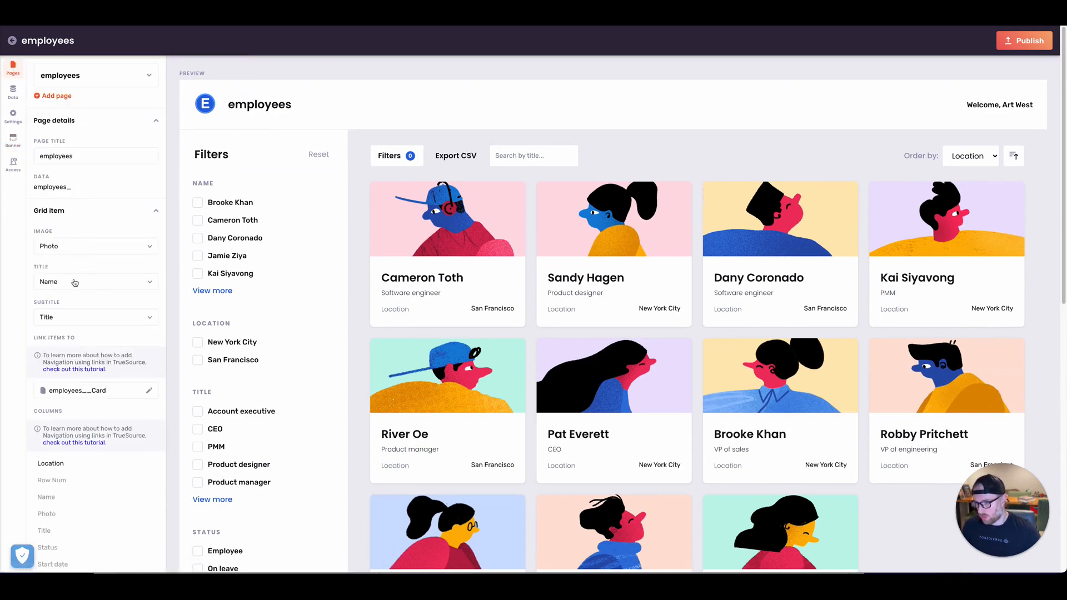
scroll("down", 3)
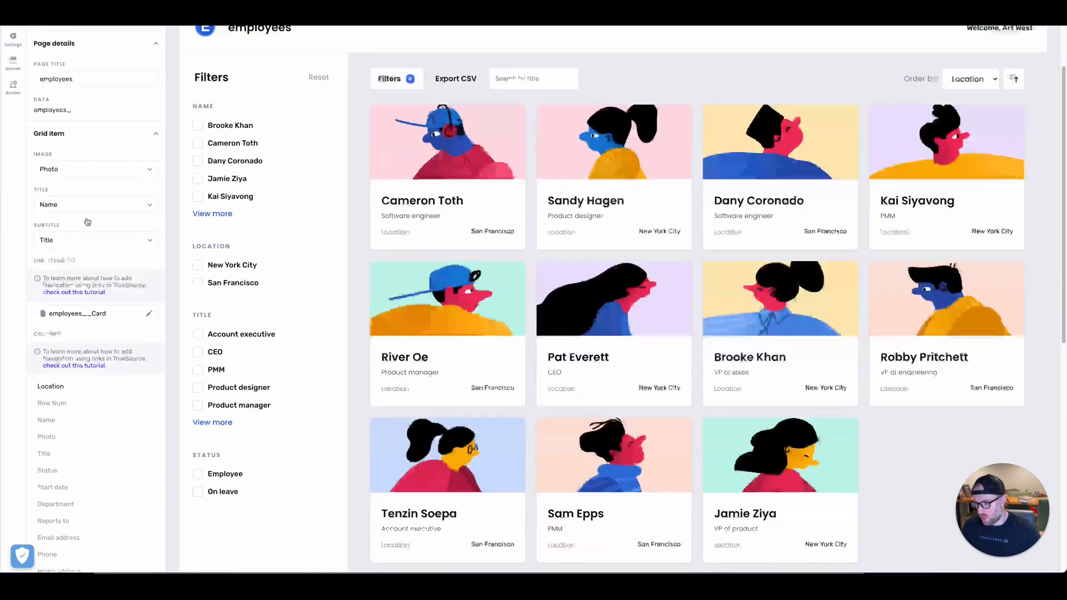
scroll("down", 3)
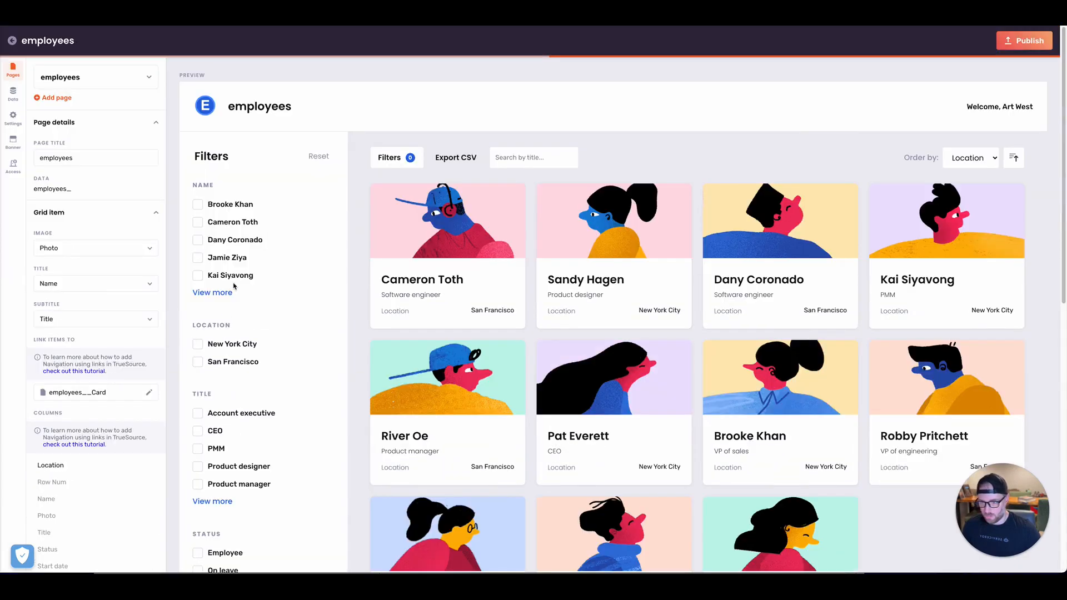
mouse_move(320, 148)
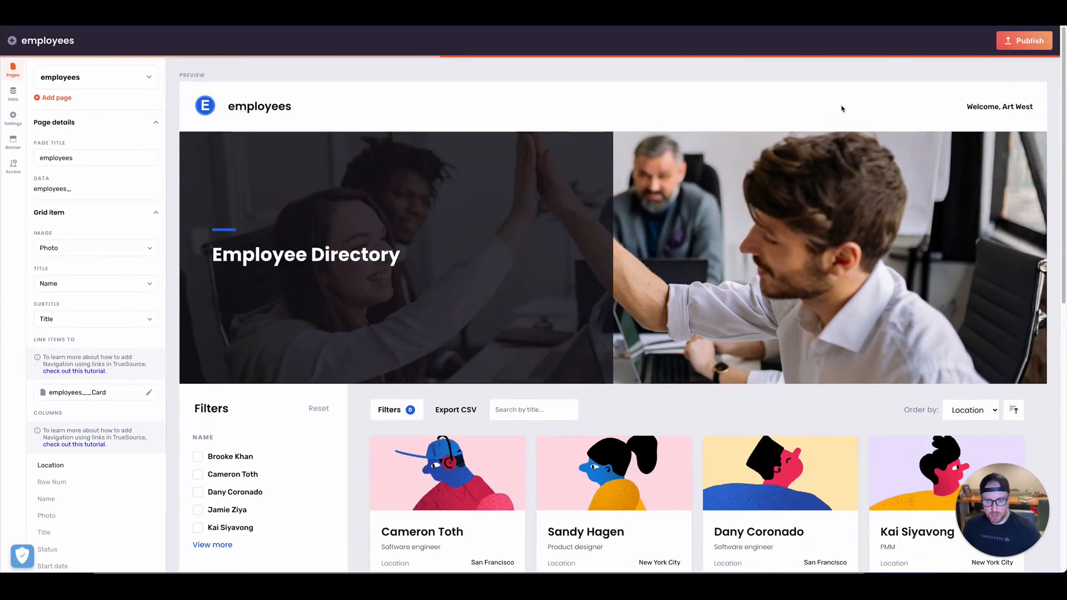
left_click(1024, 40)
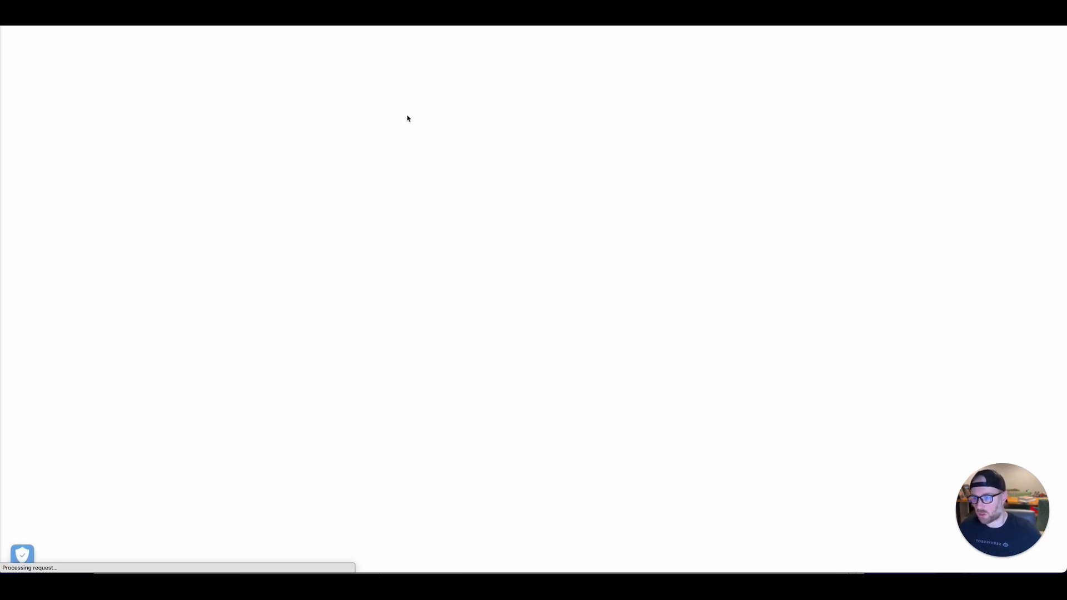
mouse_move(283, 101)
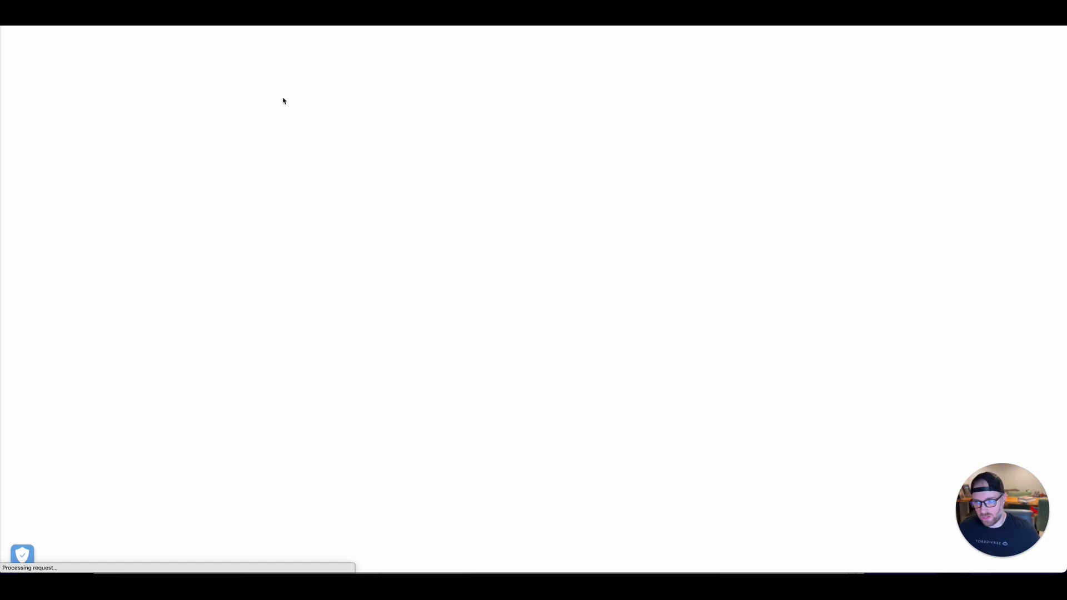
mouse_move(271, 85)
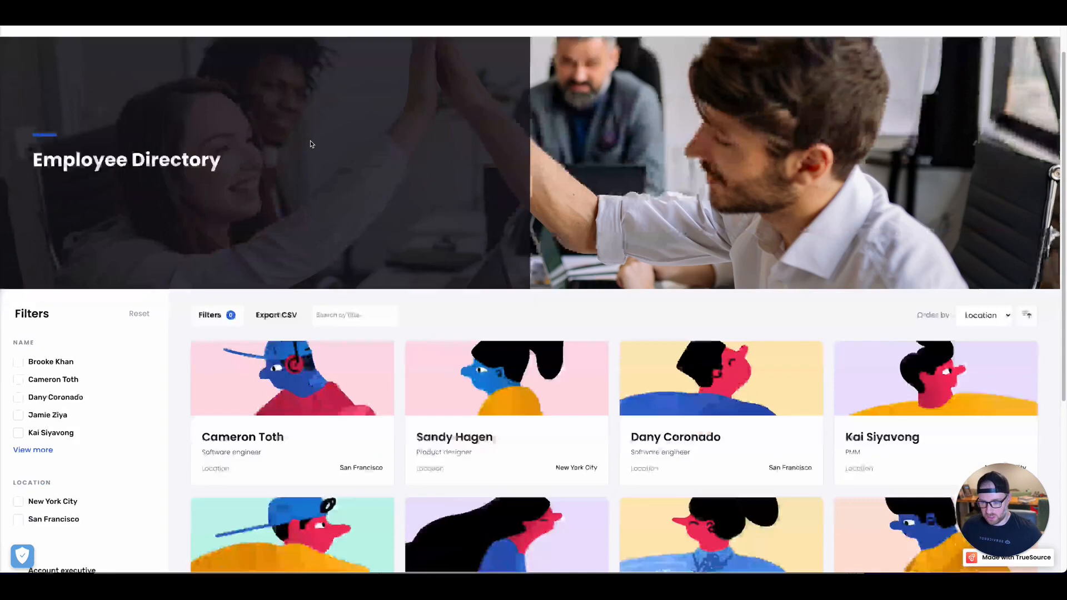
Scroll down through the published directory's eleven employee photo cards below the banner.
scroll("down", 3)
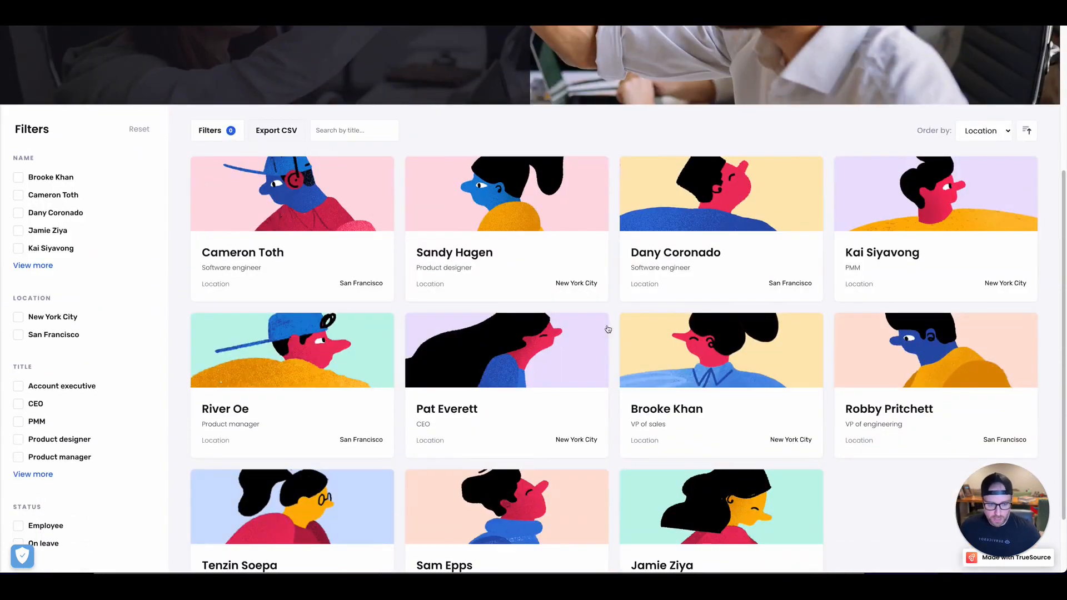
mouse_move(99, 239)
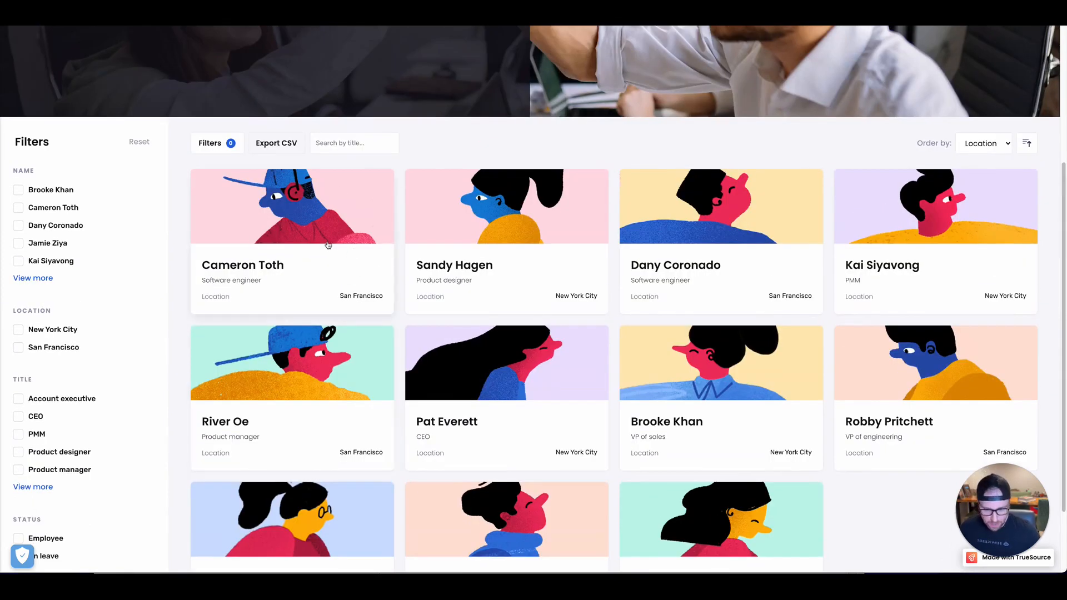
mouse_move(103, 361)
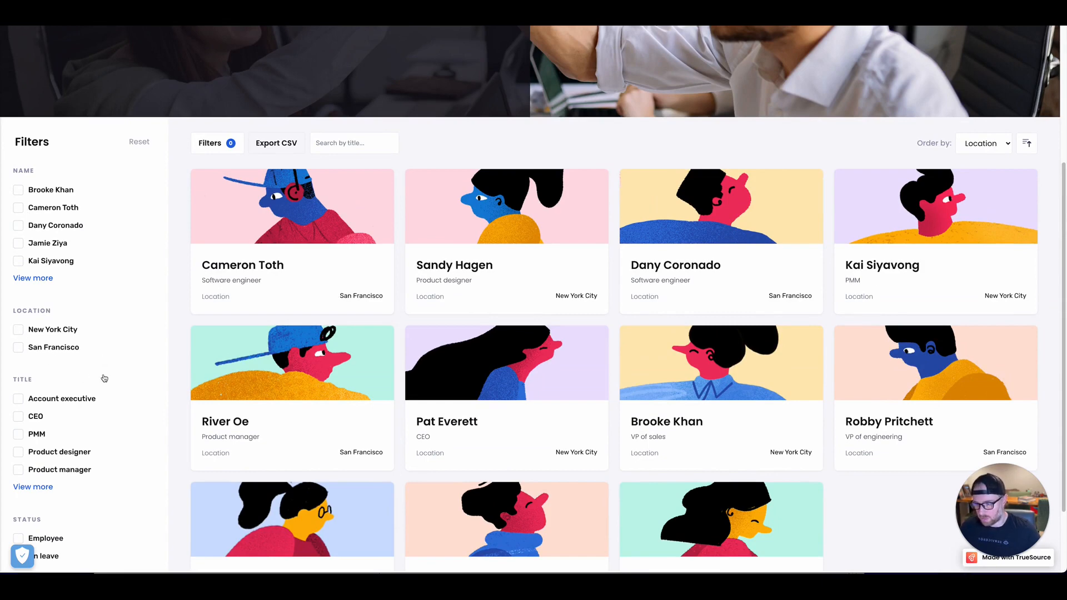
scroll("down", 3)
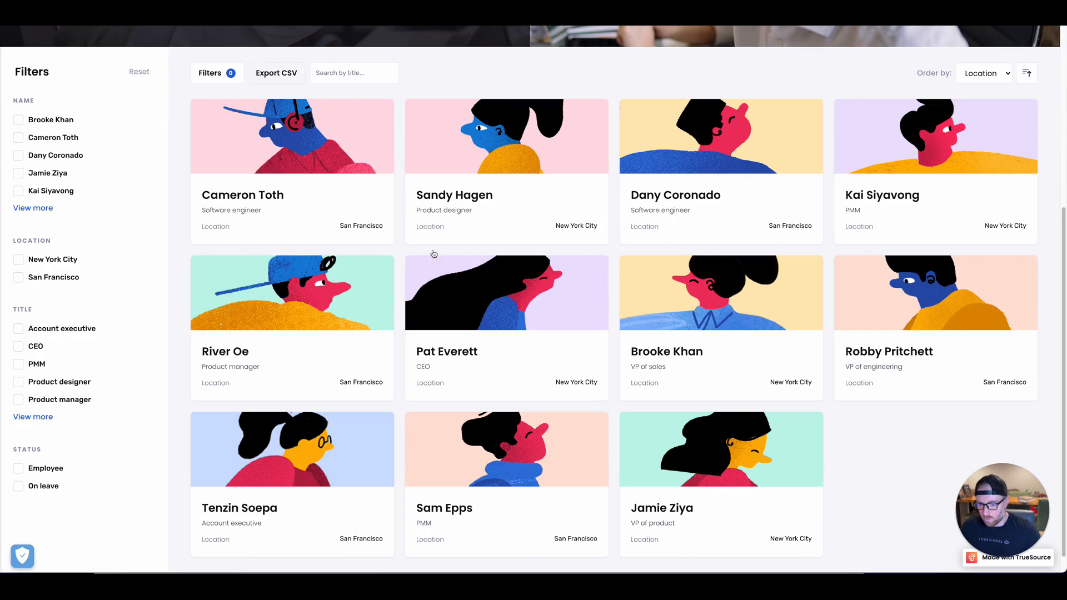
left_click(18, 260)
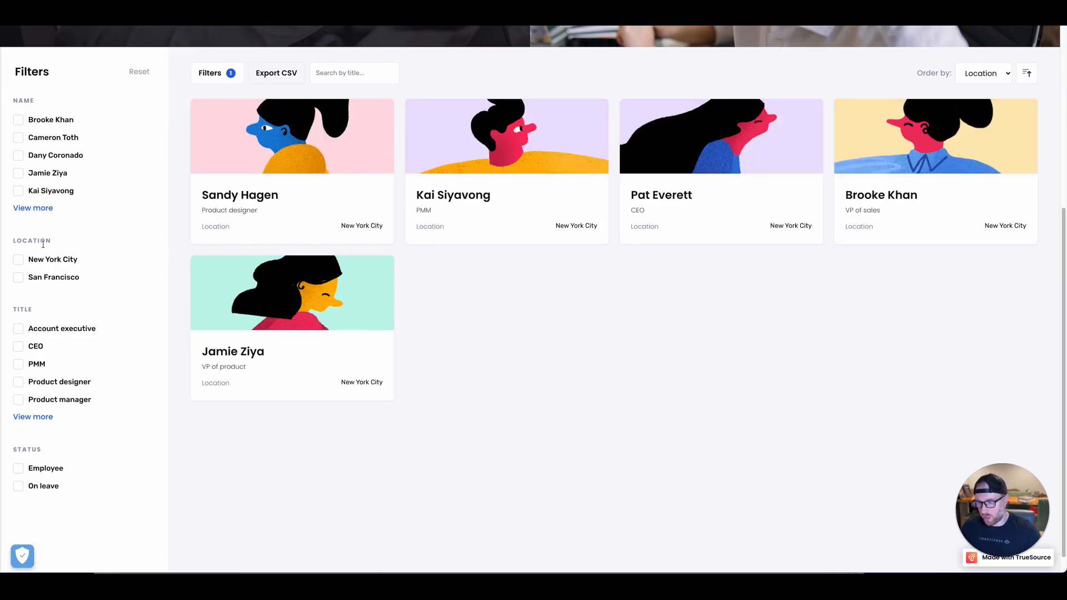
mouse_move(18, 485)
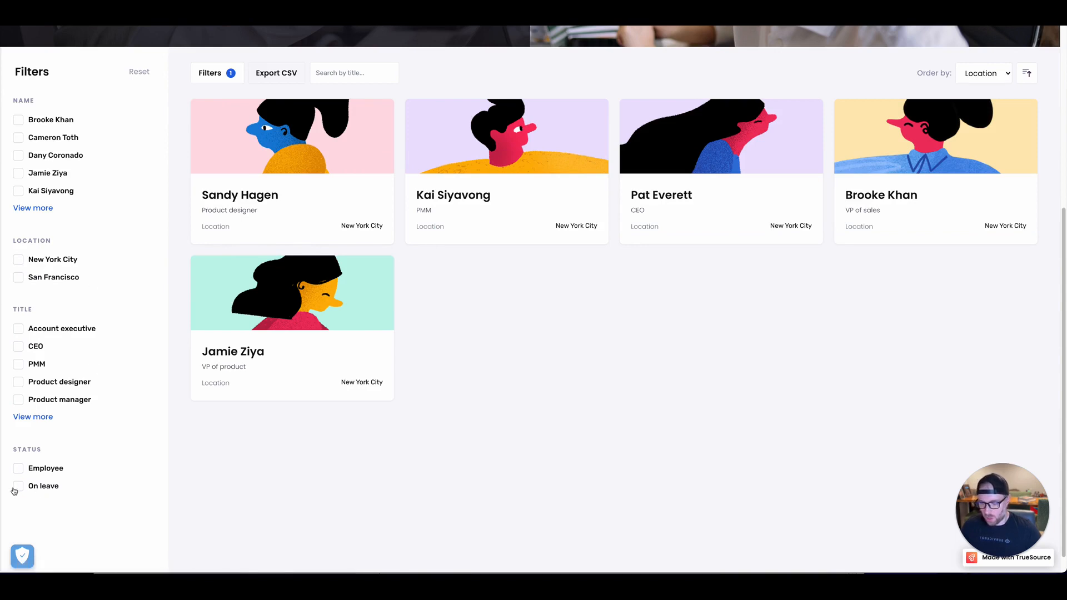
left_click(19, 485)
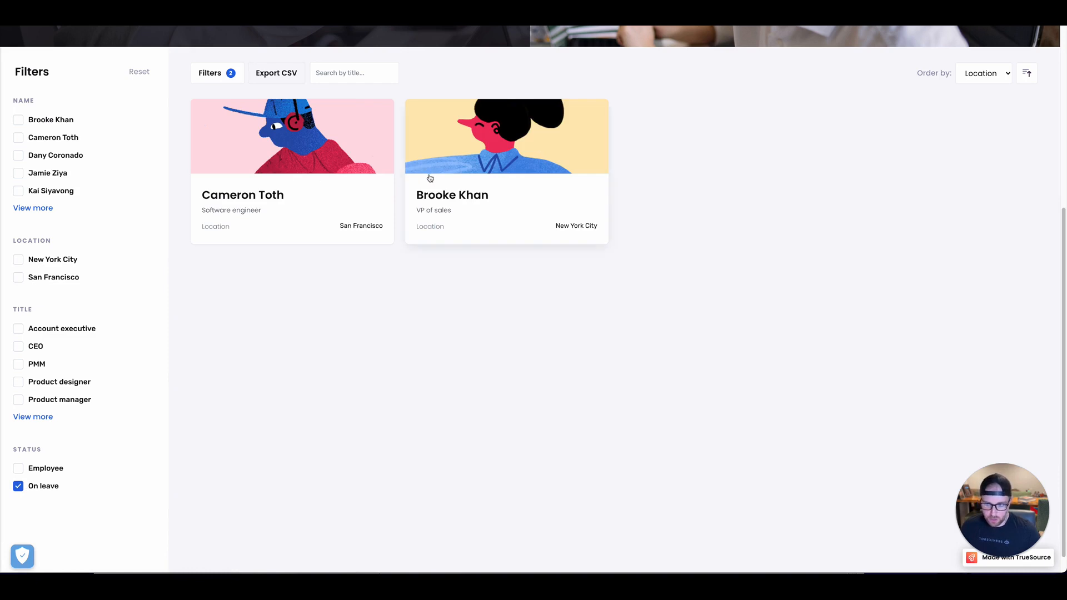
mouse_move(346, 107)
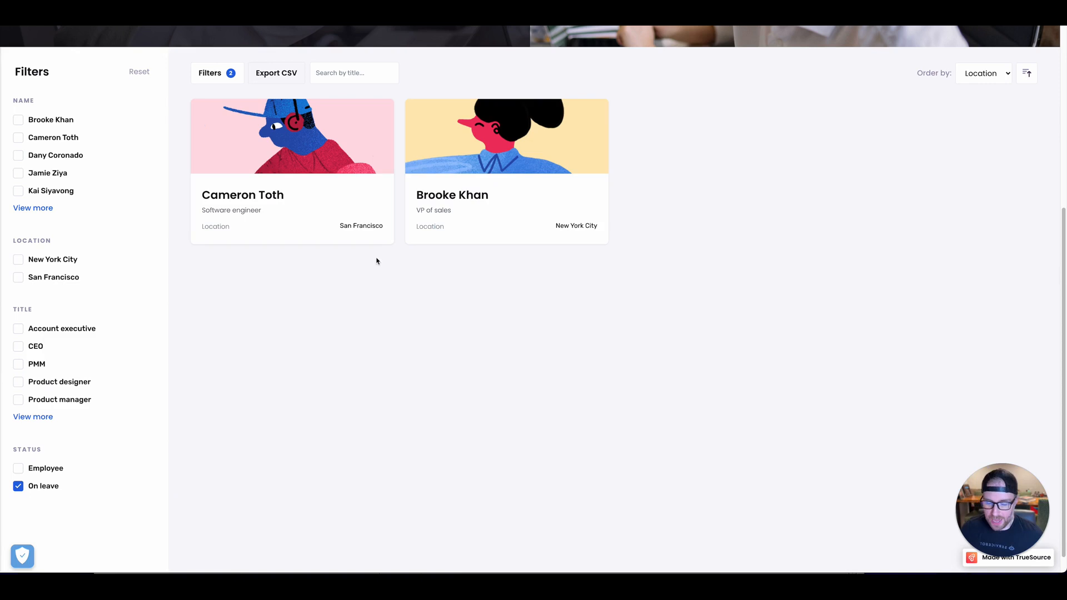
mouse_move(251, 184)
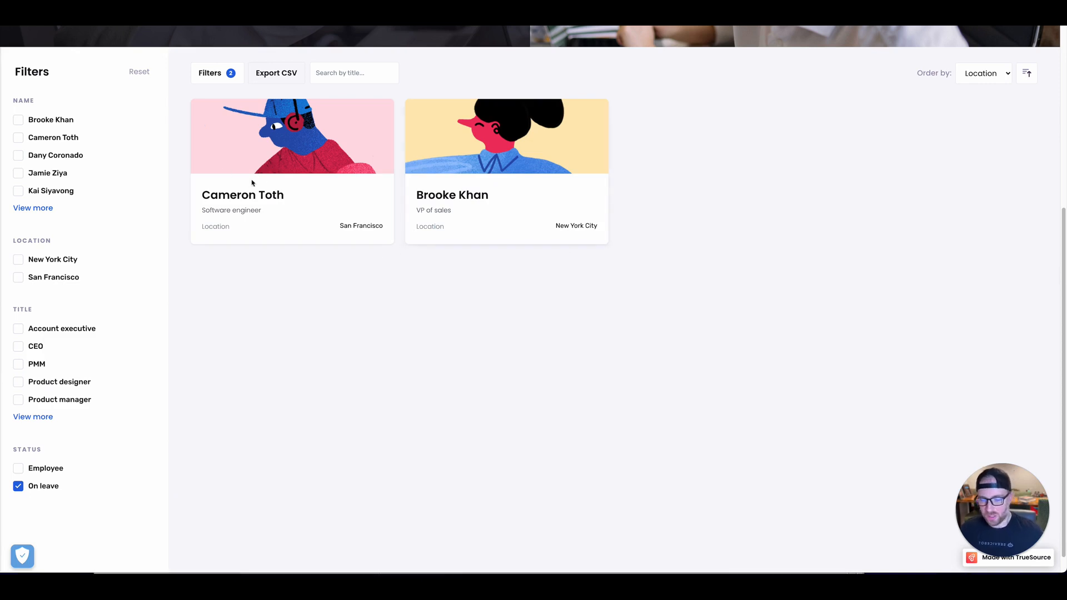
mouse_move(528, 171)
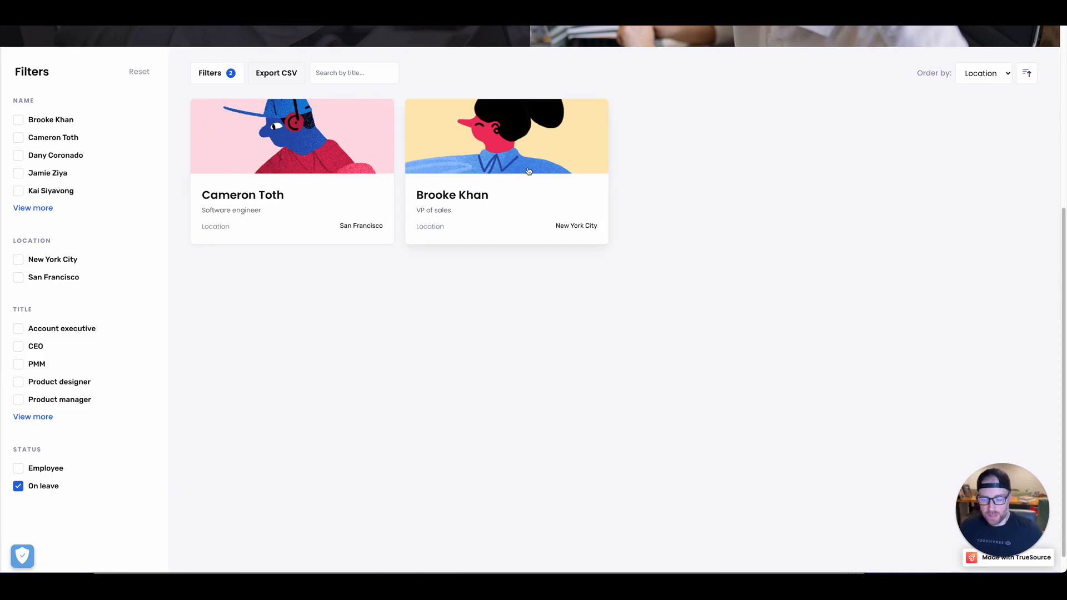
mouse_move(366, 295)
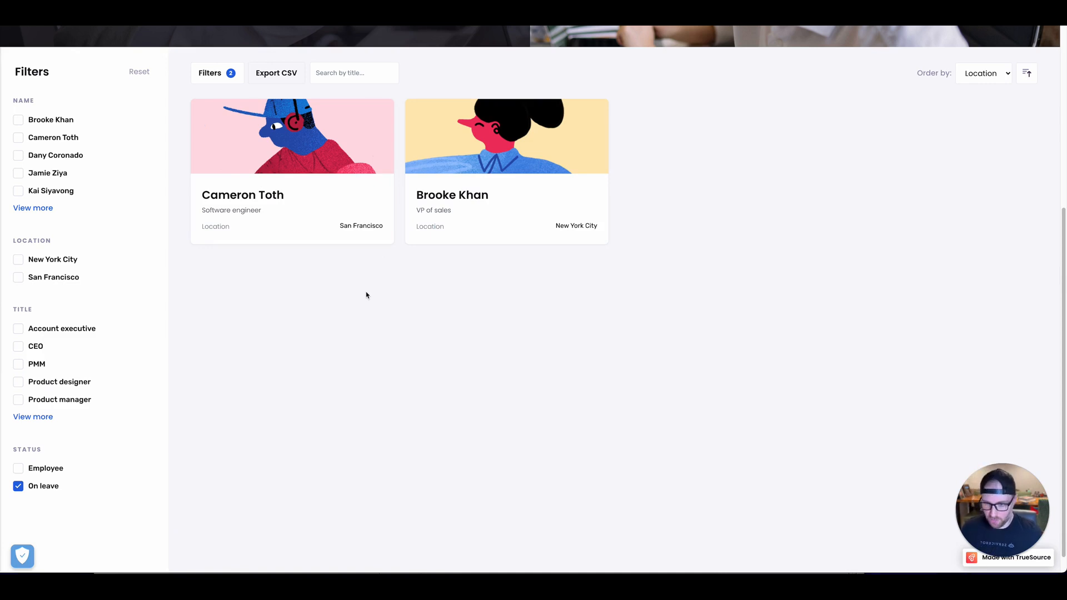
mouse_move(363, 294)
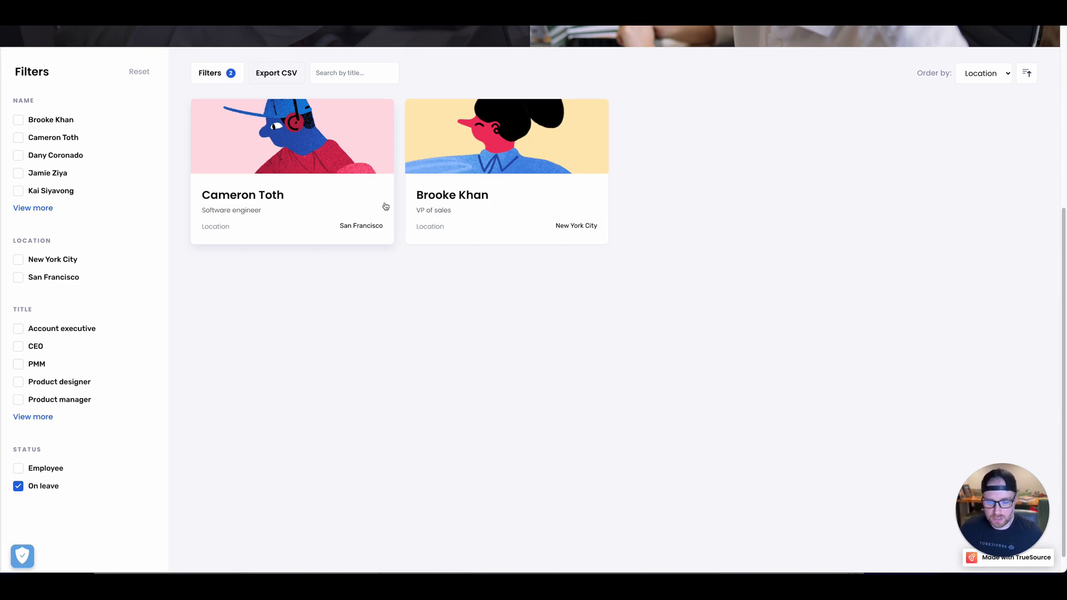
mouse_move(72, 211)
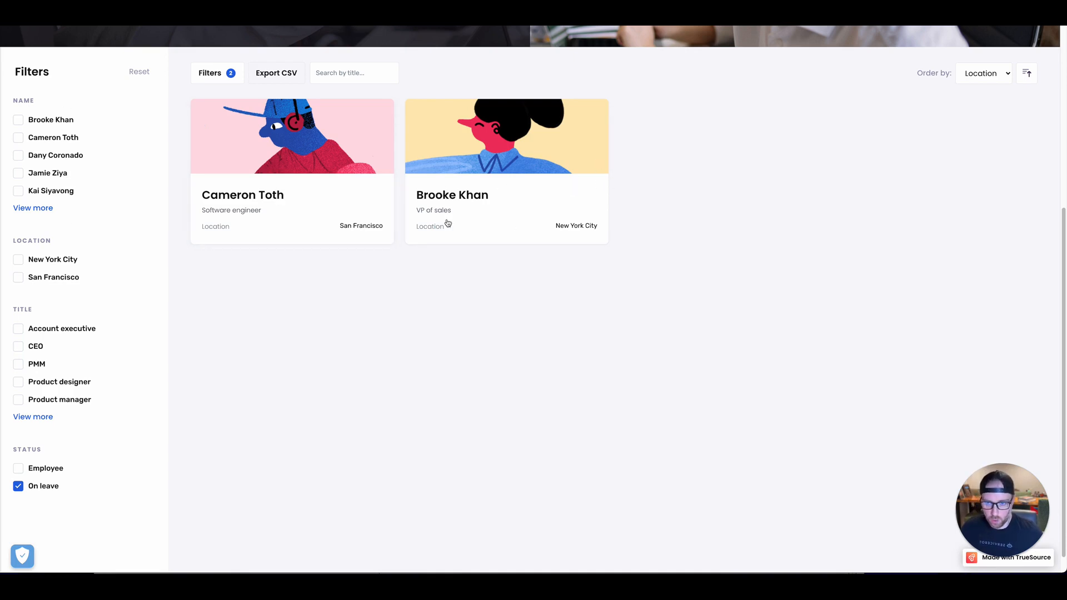
mouse_move(674, 373)
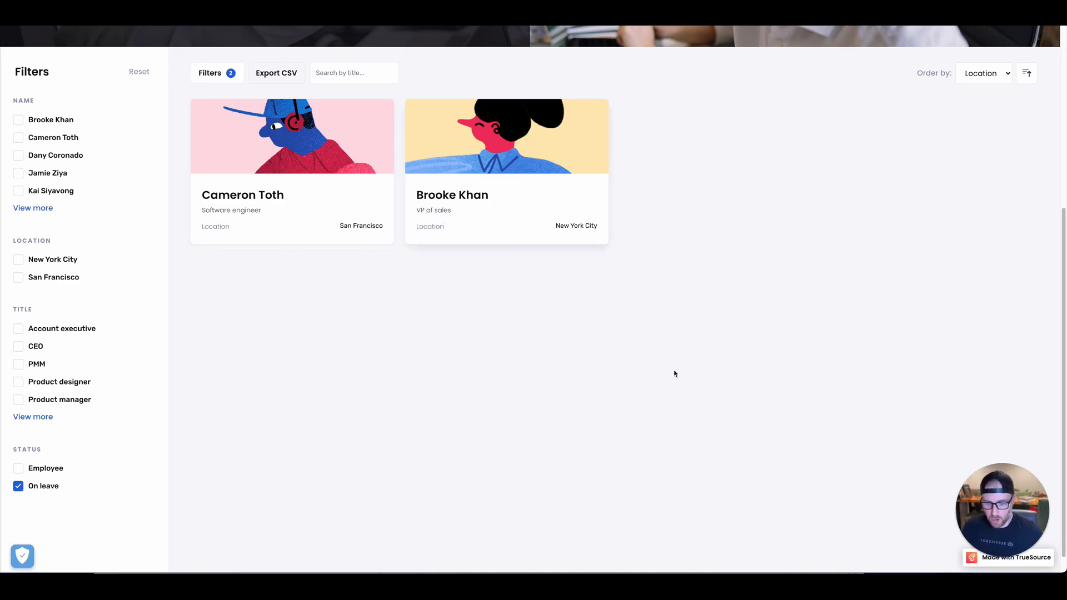